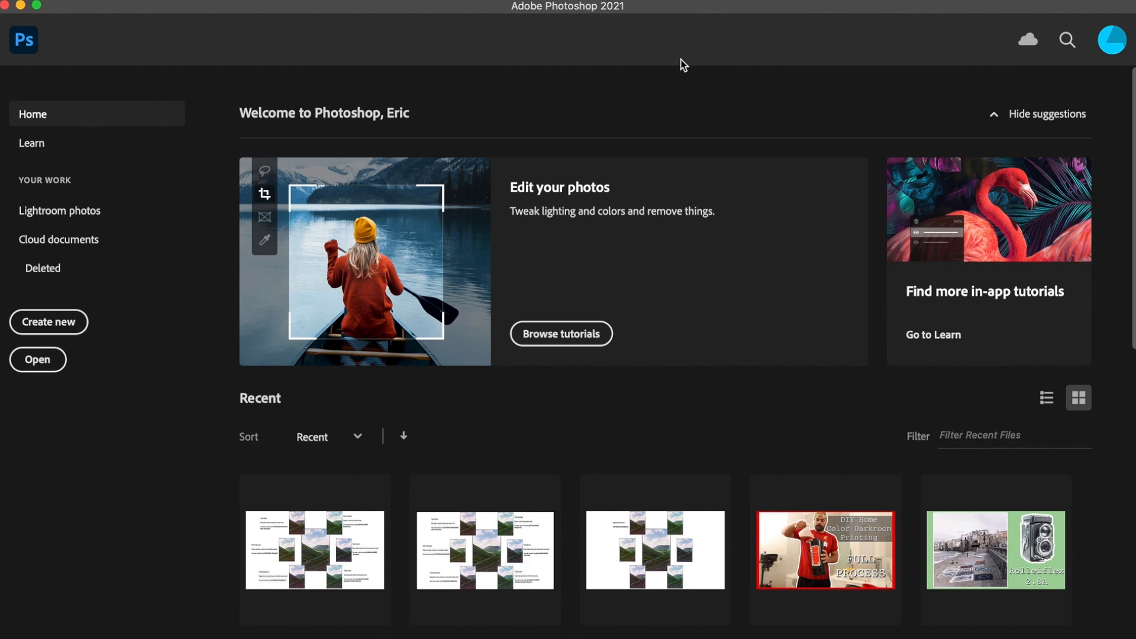
mouse_move(228, 210)
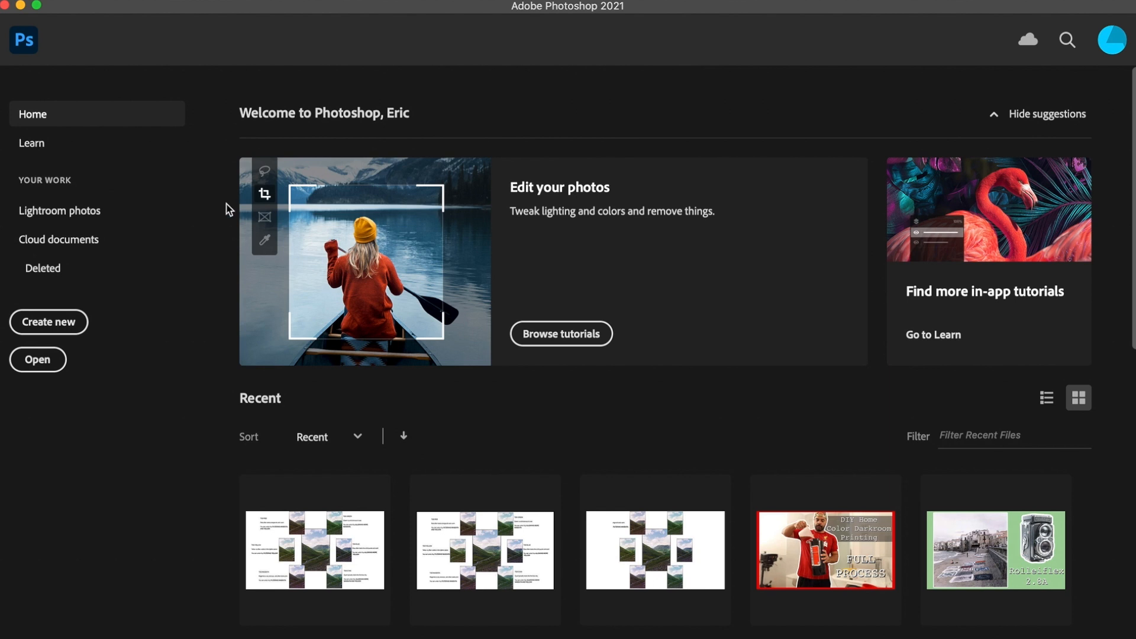
mouse_move(68, 327)
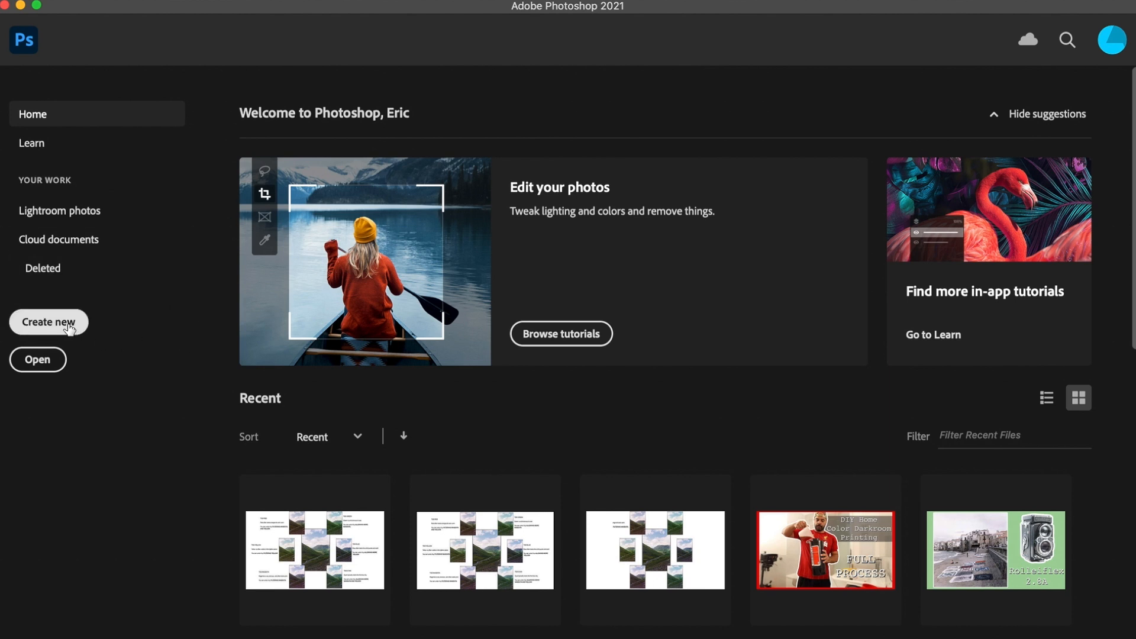
Create a new blank 1920×1080 document using the HDTV 1080p preset.
left_click(48, 322)
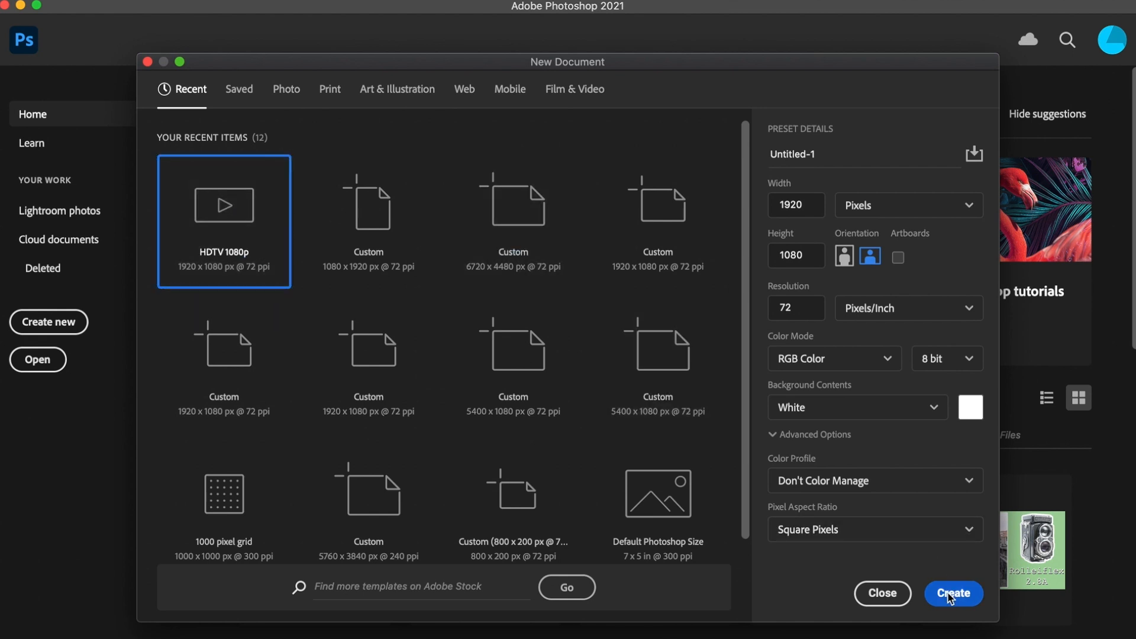
left_click(953, 594)
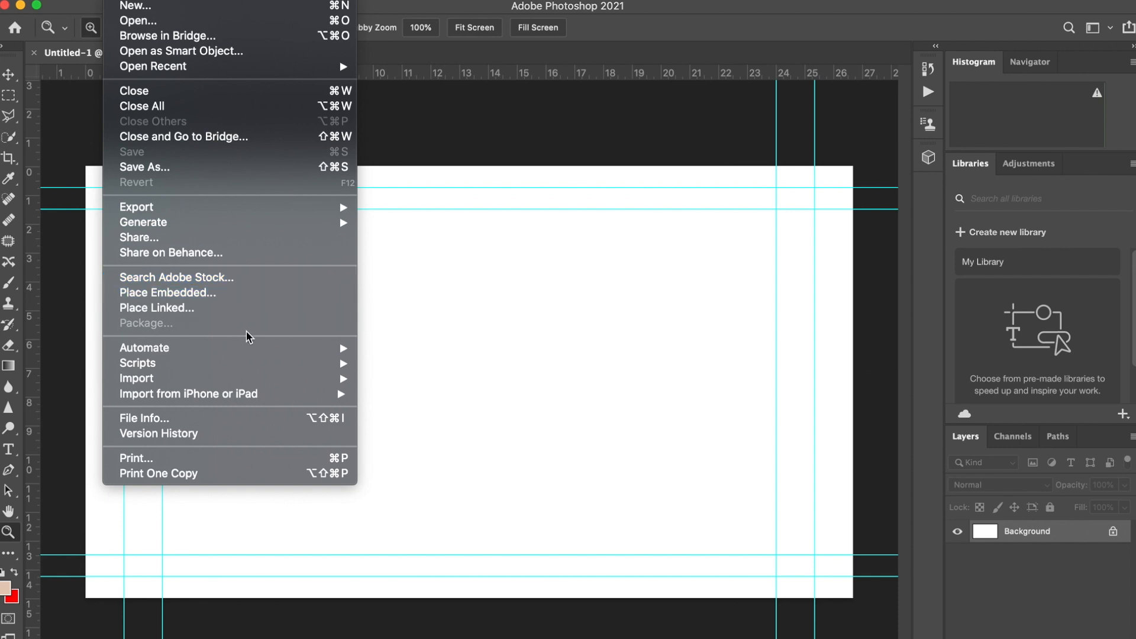
mouse_move(137, 362)
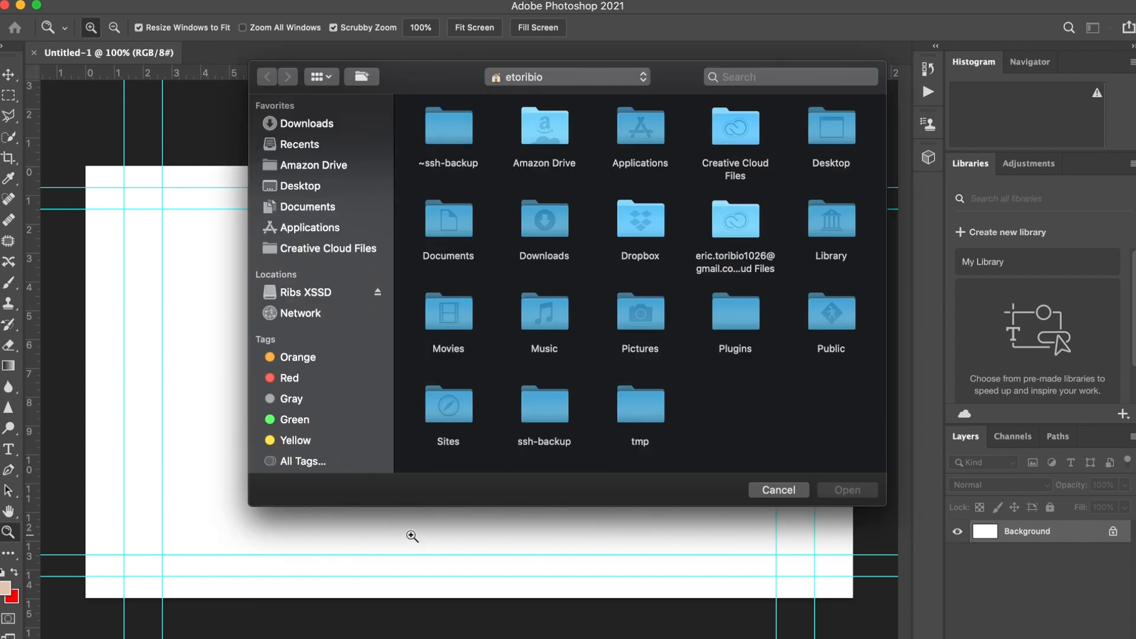
mouse_move(344, 156)
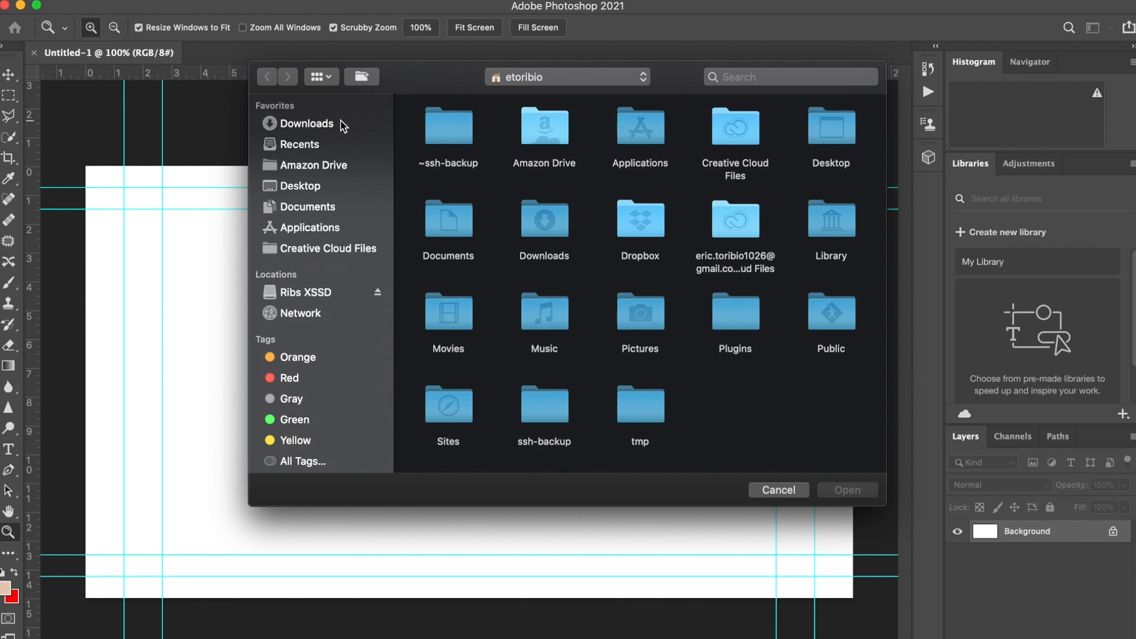
Browse to Downloads > Grain2Pixel in list view and launch Grain2Pixel.jsxbin.
left_click(306, 123)
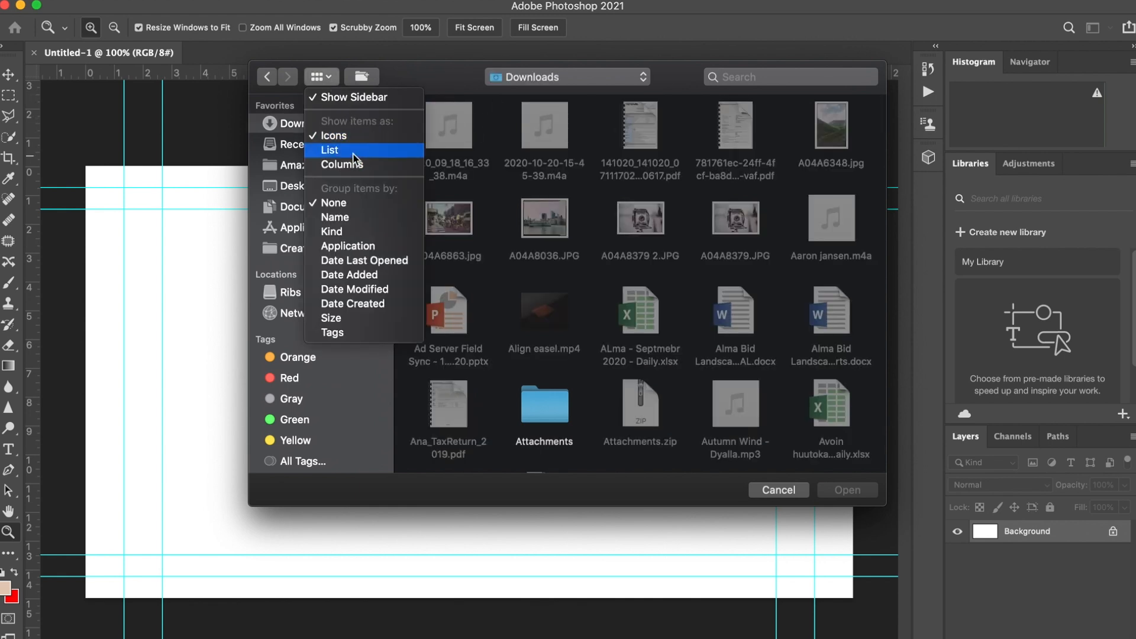
left_click(330, 150)
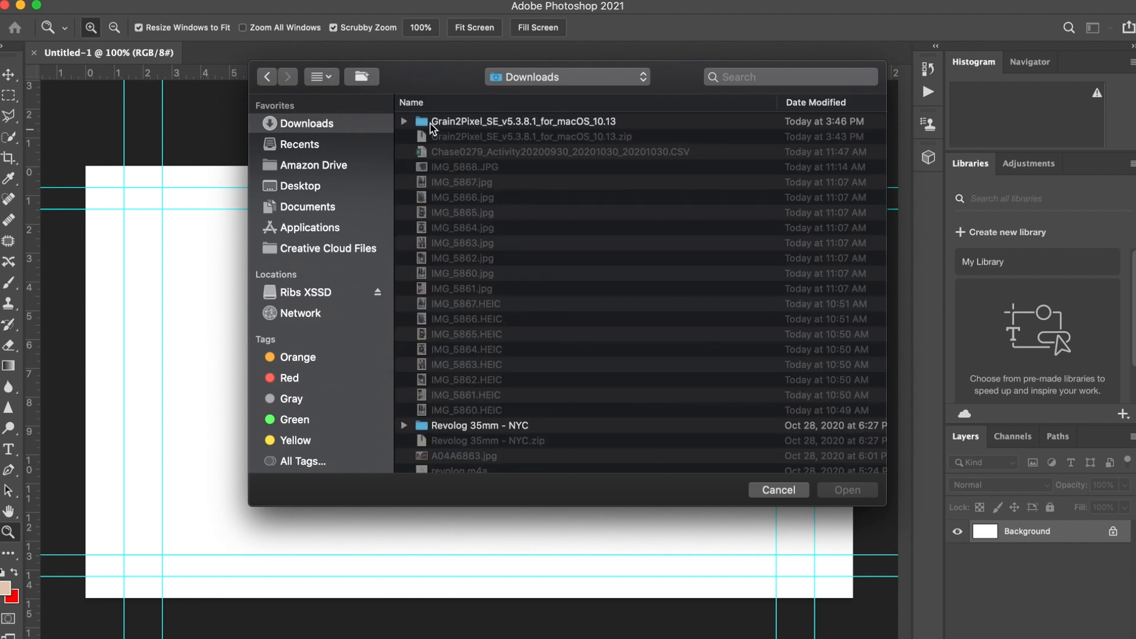
mouse_move(427, 126)
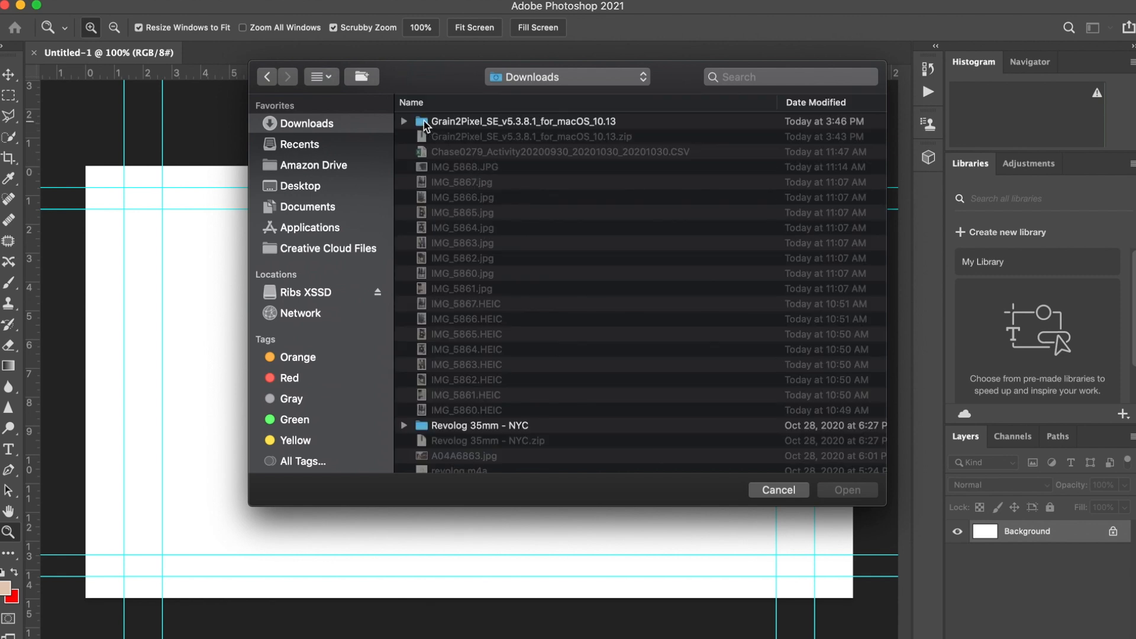
double_click(523, 120)
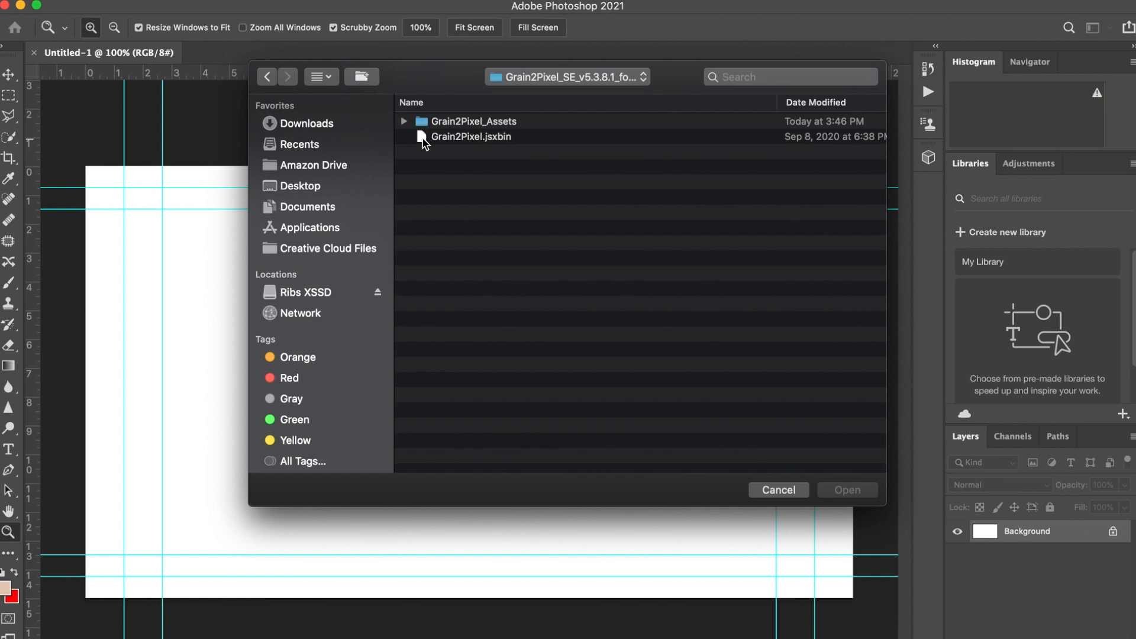
double_click(471, 138)
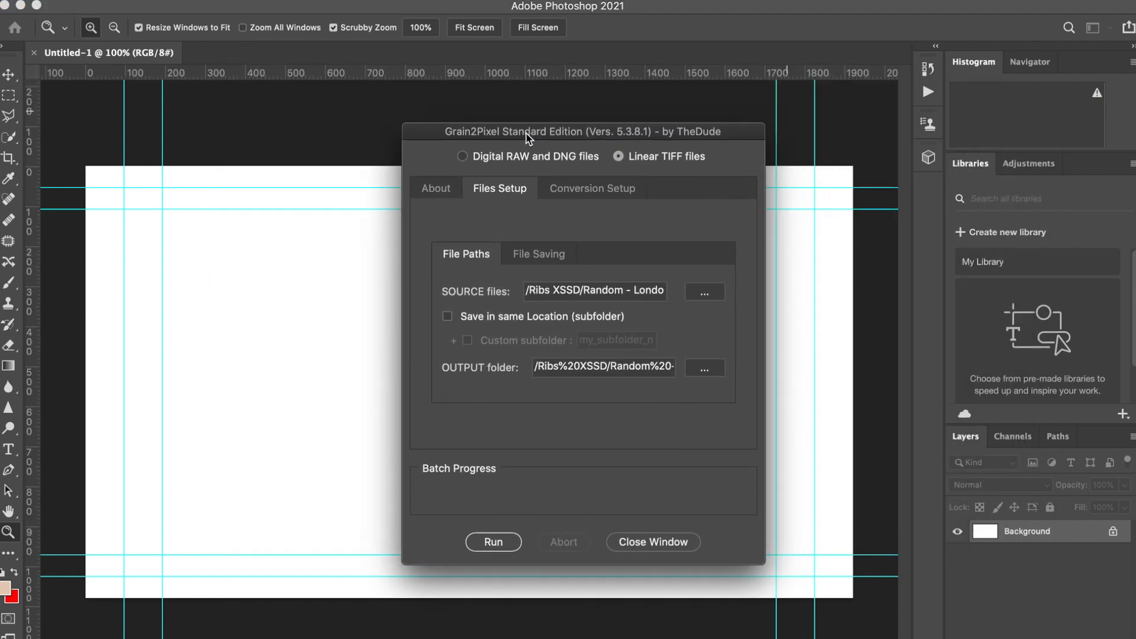
mouse_move(589, 355)
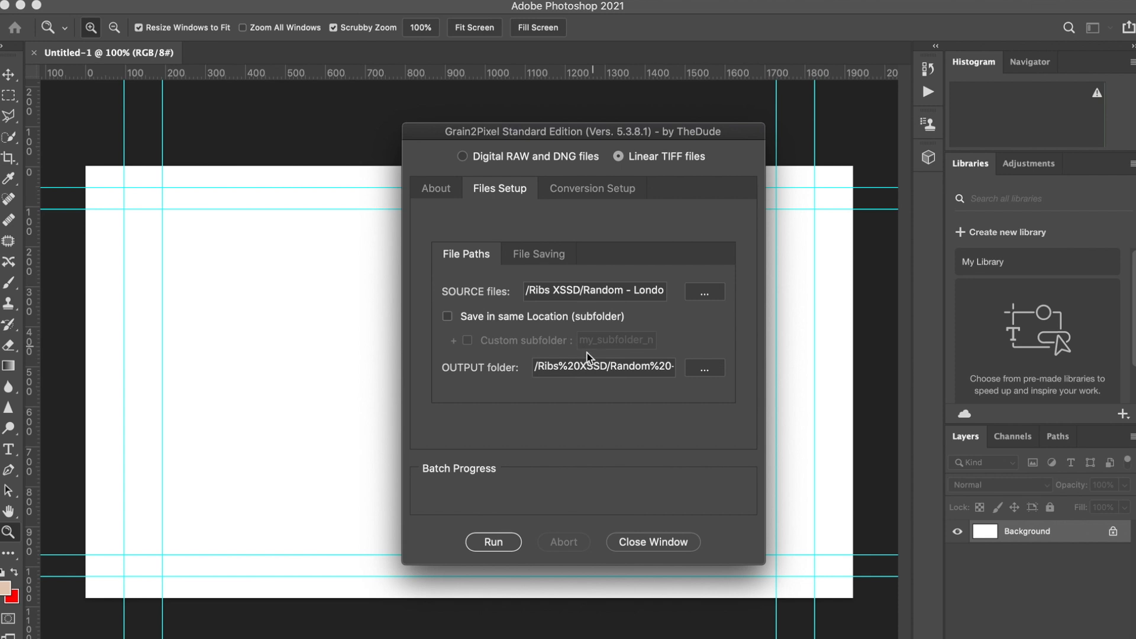
mouse_move(529, 417)
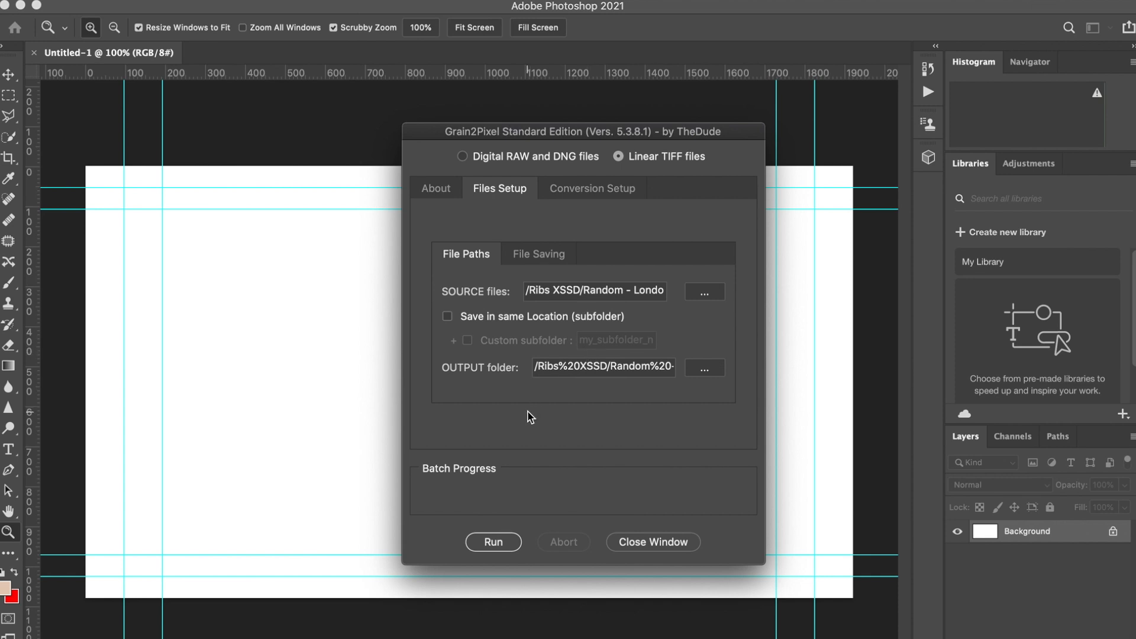
Set Grain2Pixel's input type to Digital RAW and DNG files, briefly trying Linear TIFF.
left_click(463, 156)
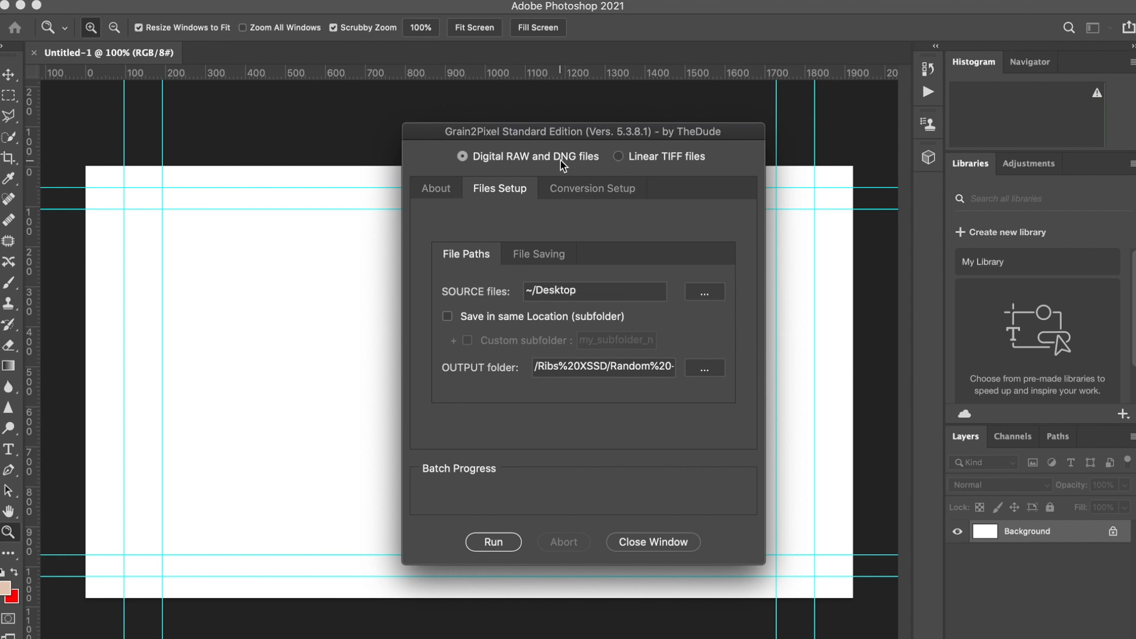
left_click(618, 156)
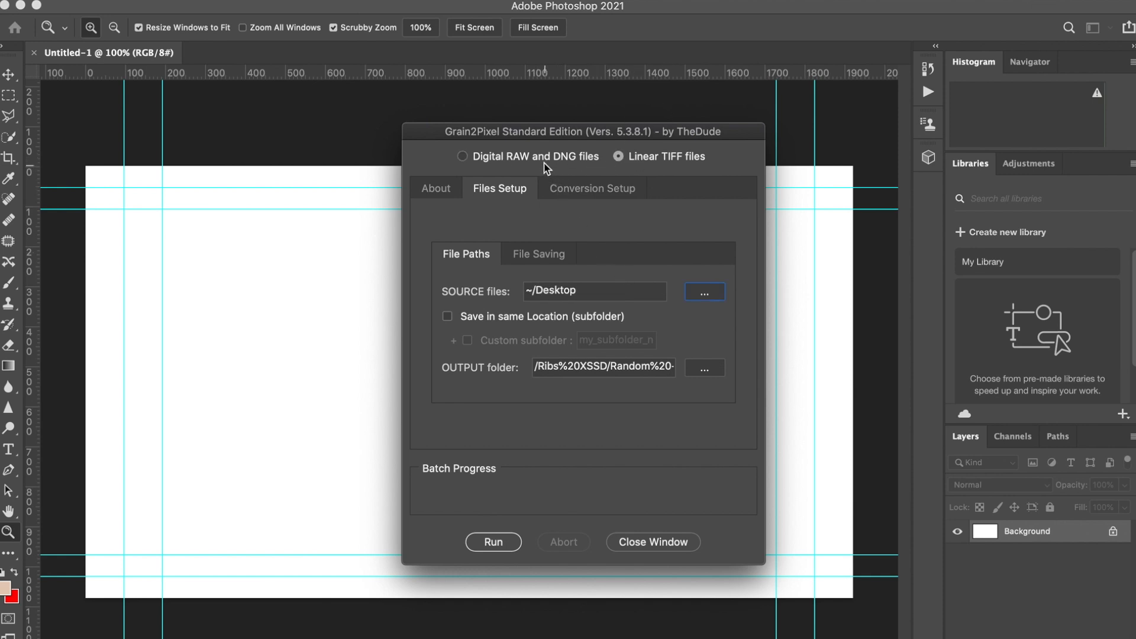
left_click(463, 155)
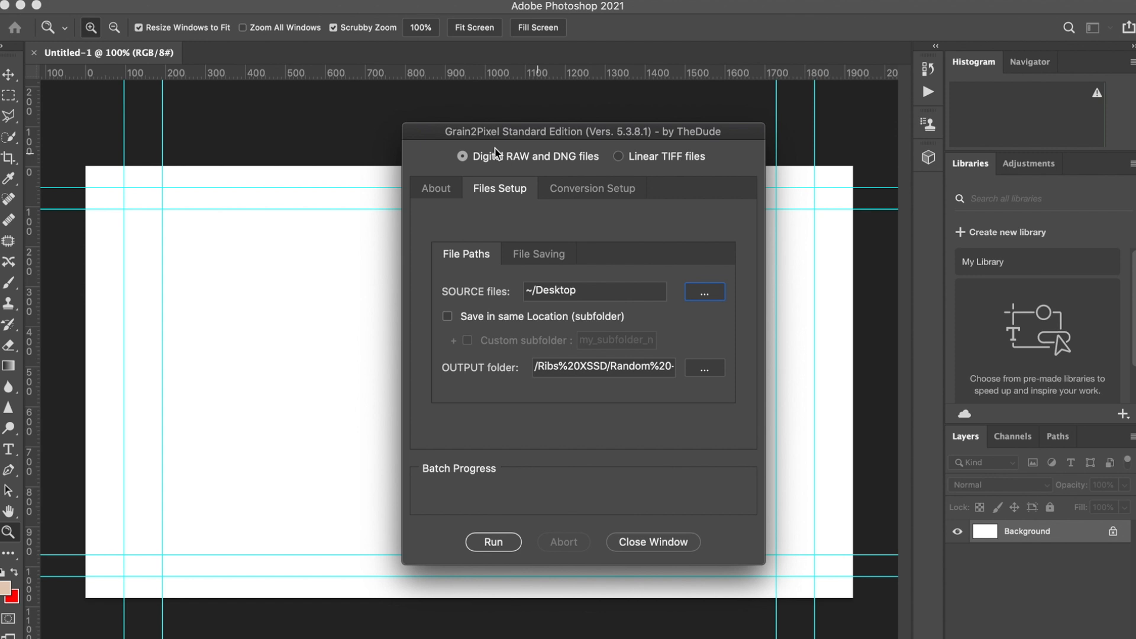
mouse_move(607, 268)
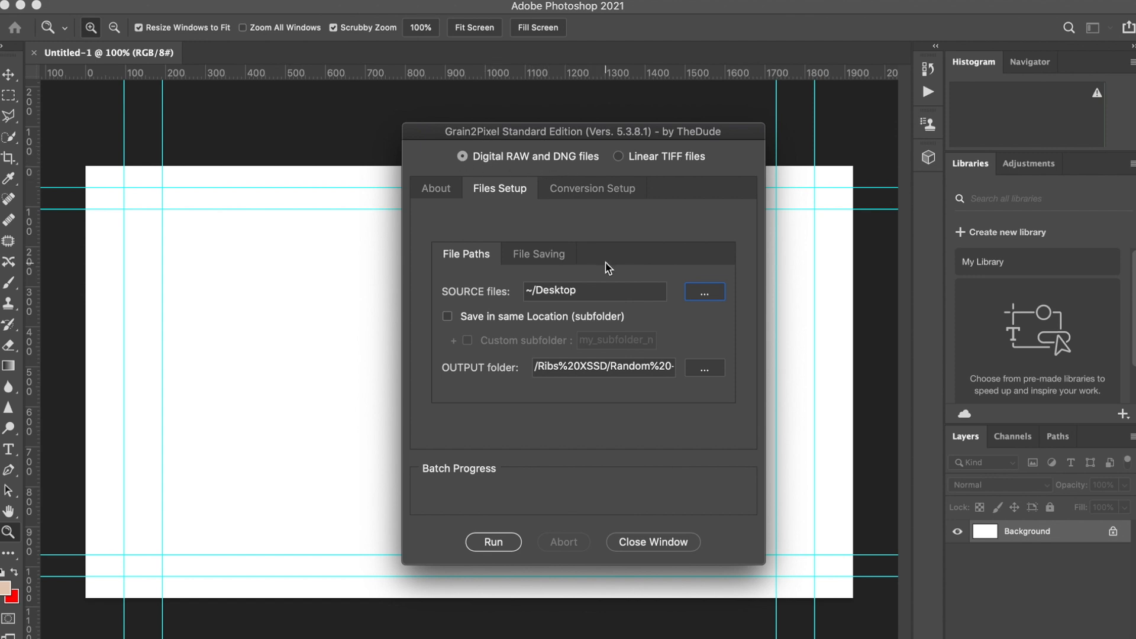
Point the source at selected CR3 scans in the Ribs XSSD Random - London folder.
left_click(703, 291)
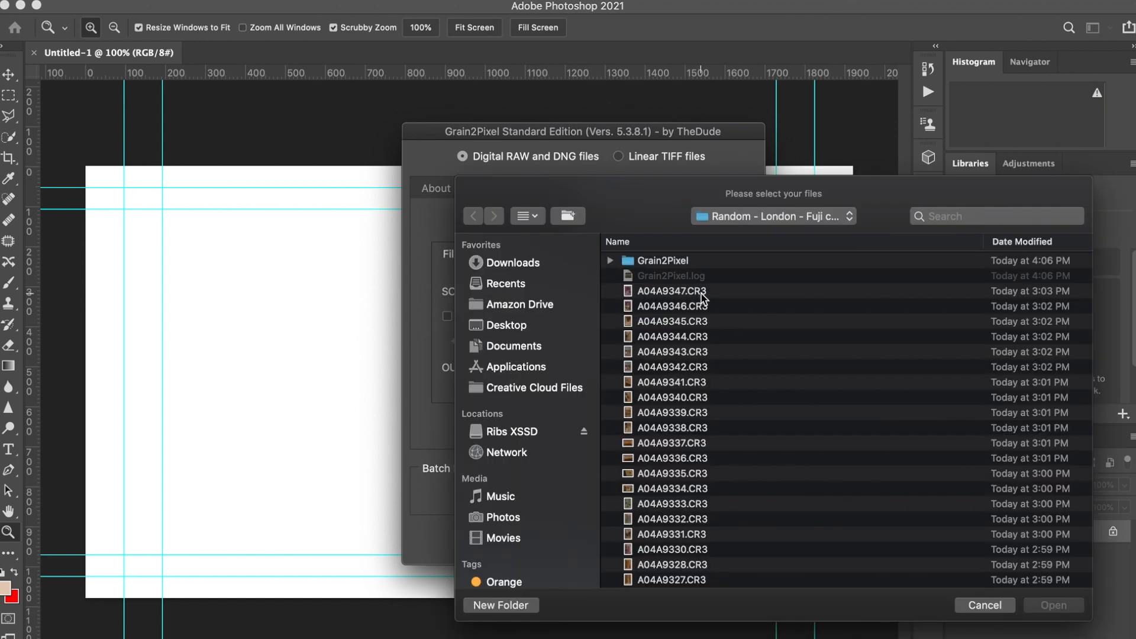
left_click(524, 216)
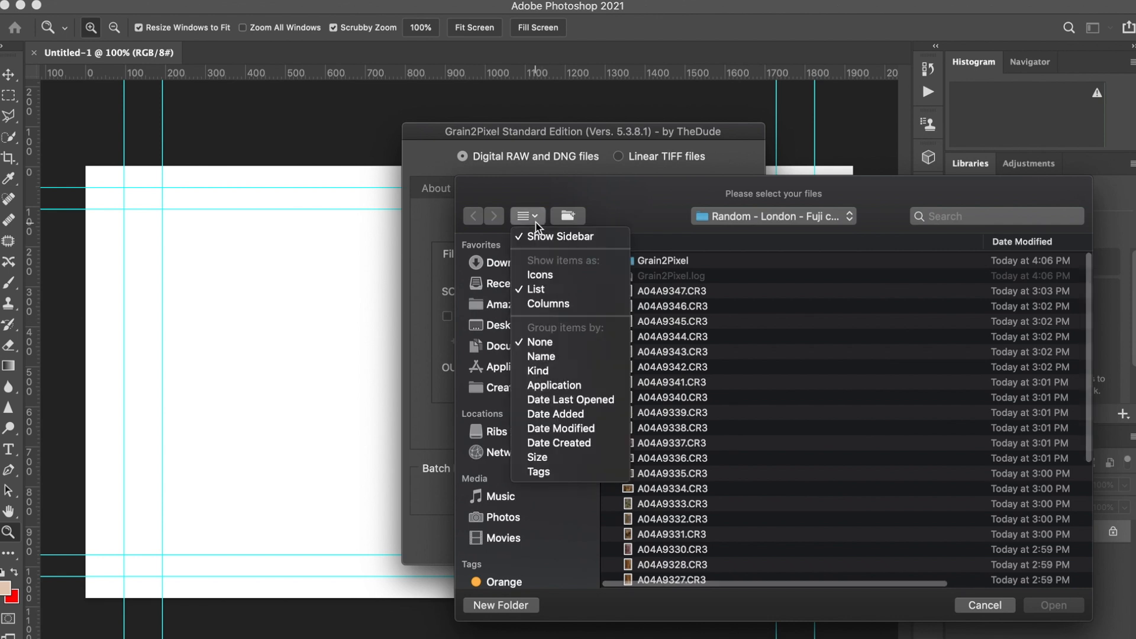
left_click(540, 274)
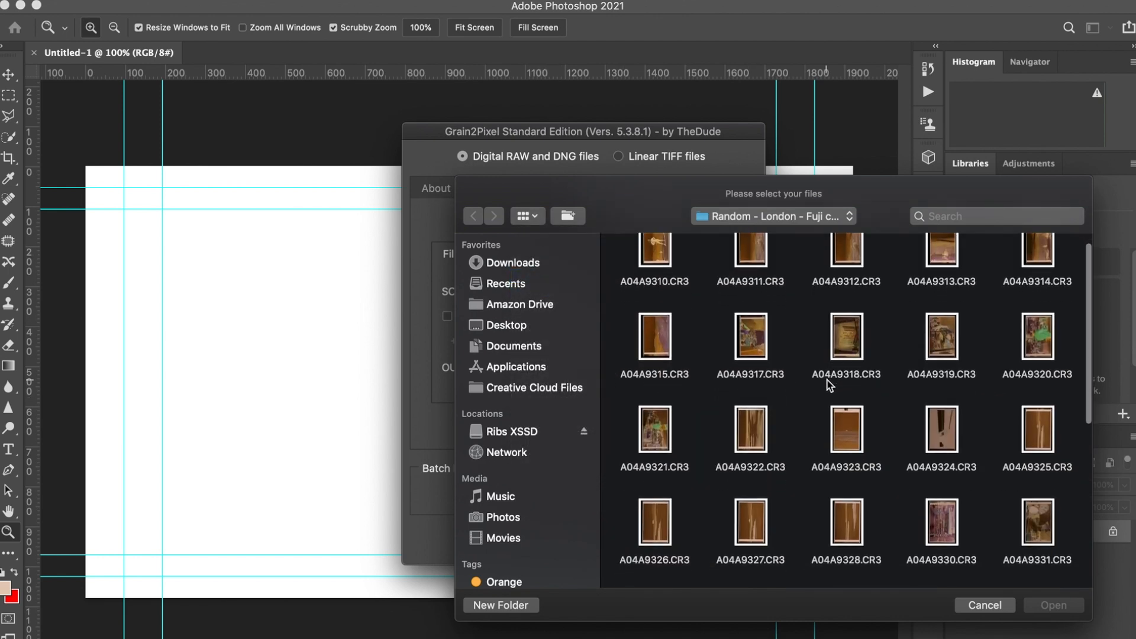
left_click(653, 262)
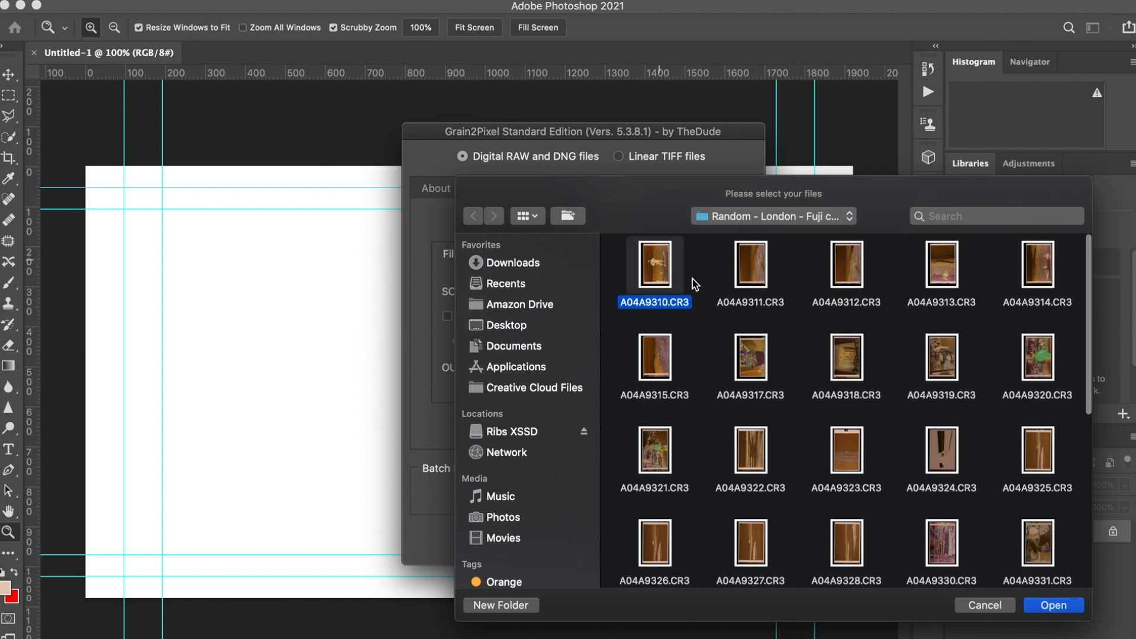
left_click(751, 265)
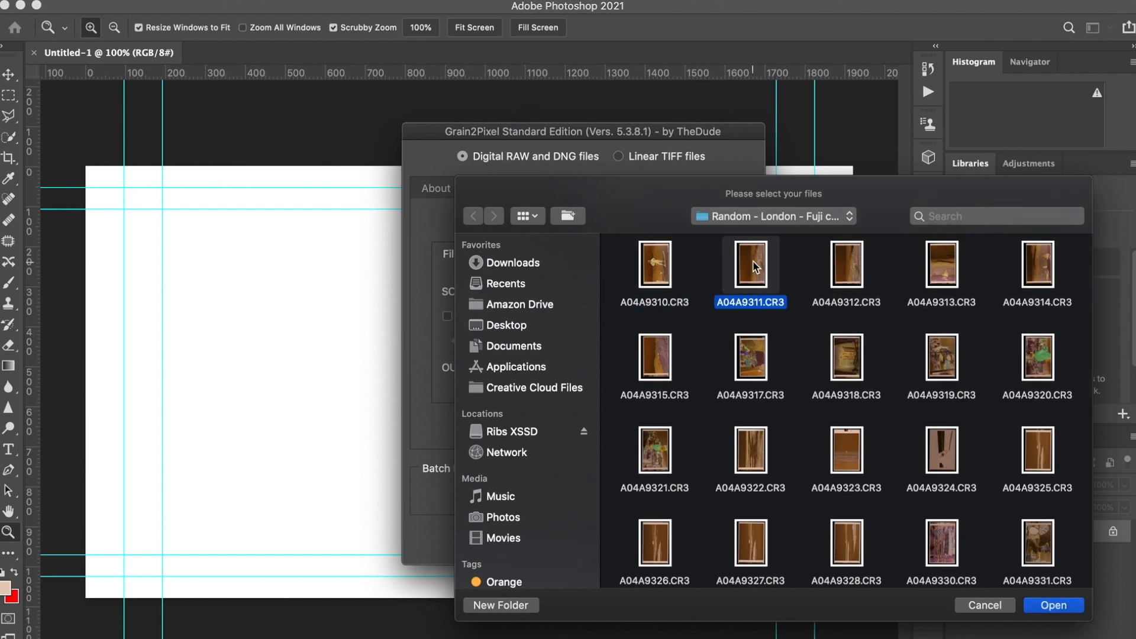
left_click(942, 543)
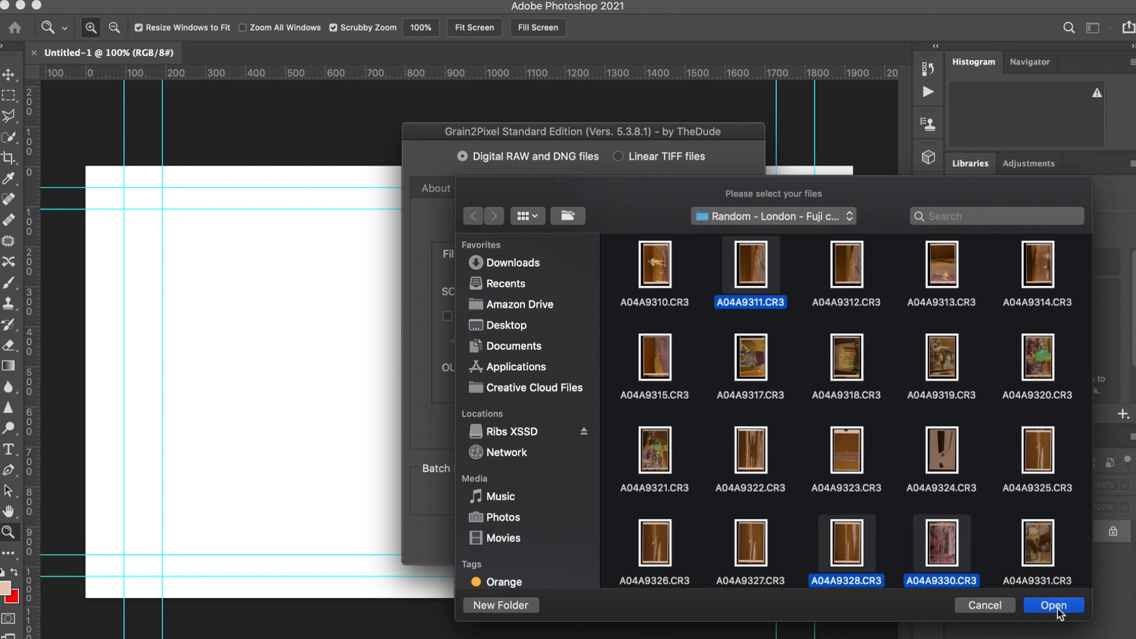
left_click(1053, 605)
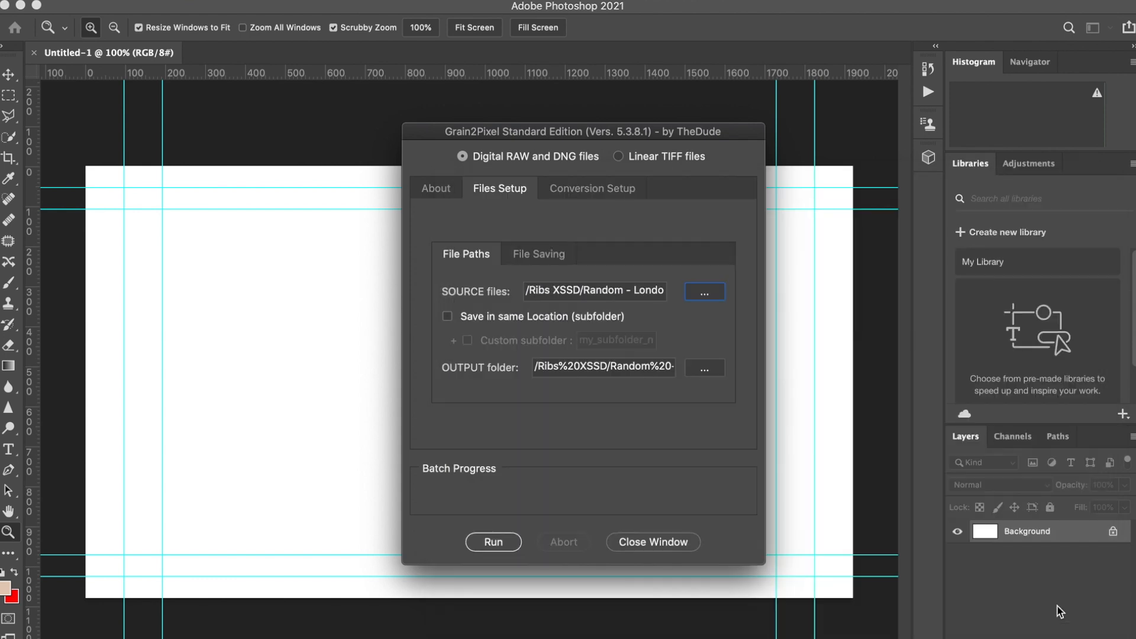
Set the Grain2Pixel output folder to the Grain2Pixel folder.
left_click(704, 368)
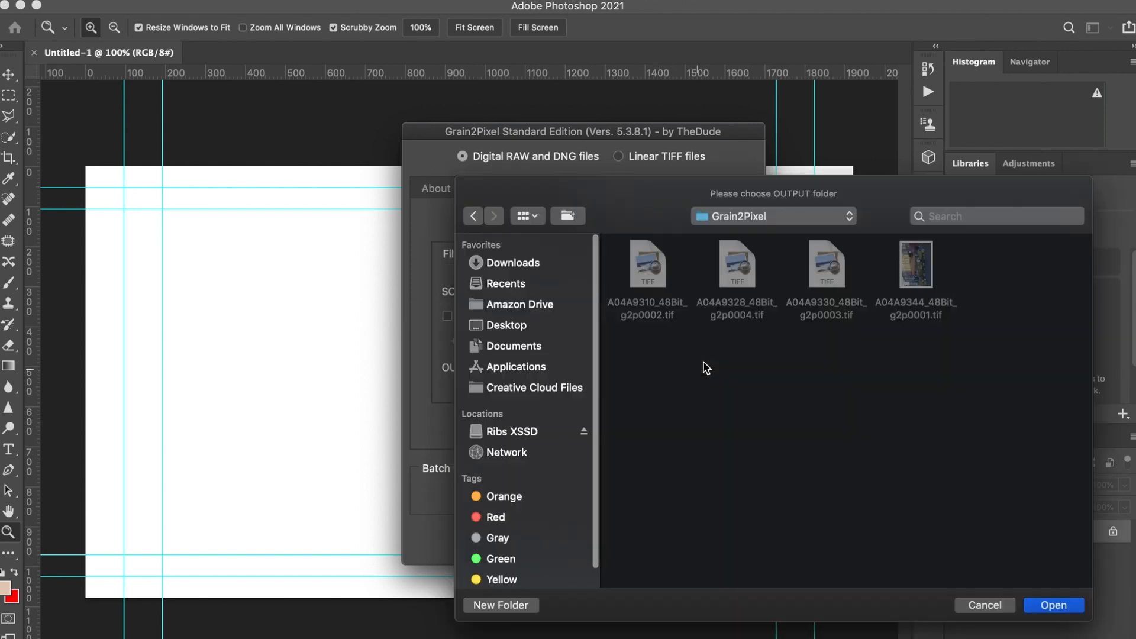
left_click(511, 431)
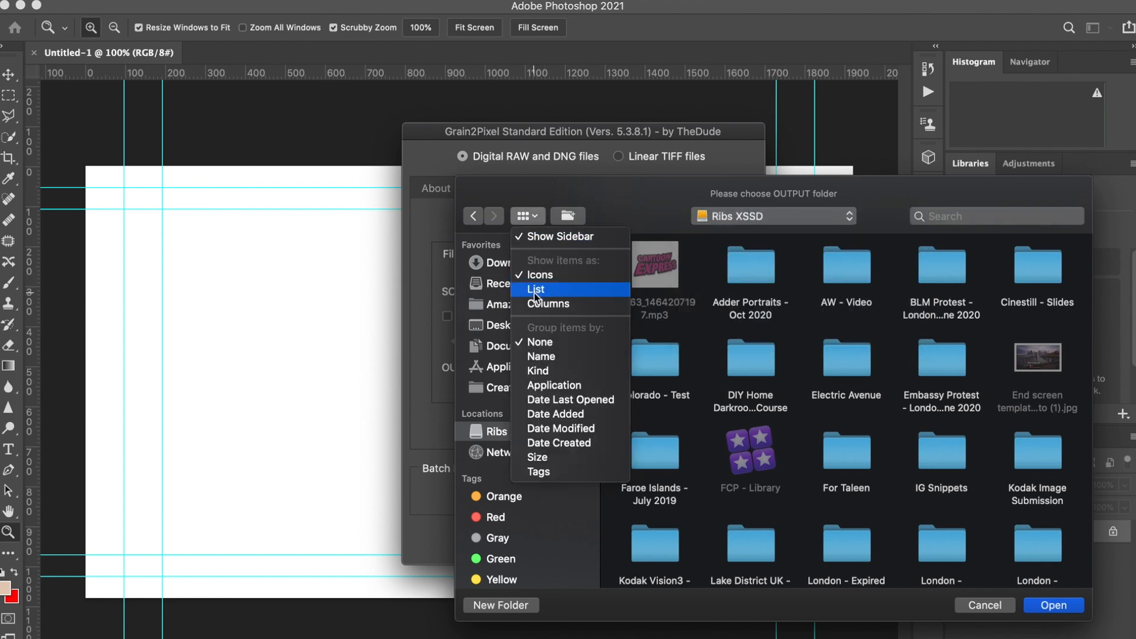
left_click(534, 289)
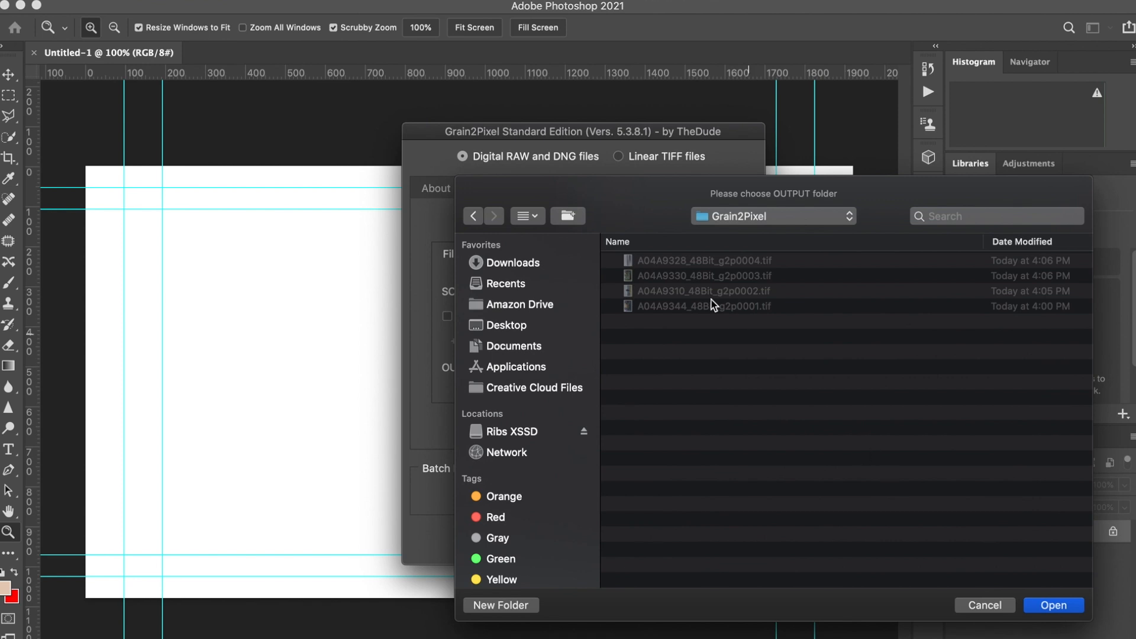
mouse_move(1049, 601)
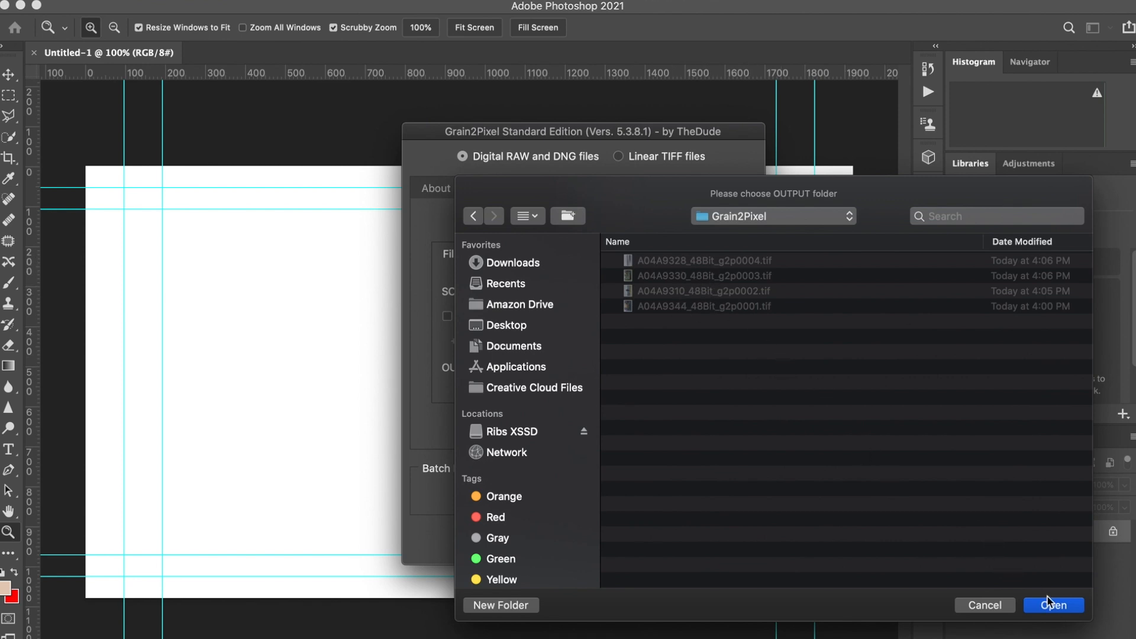
left_click(1053, 605)
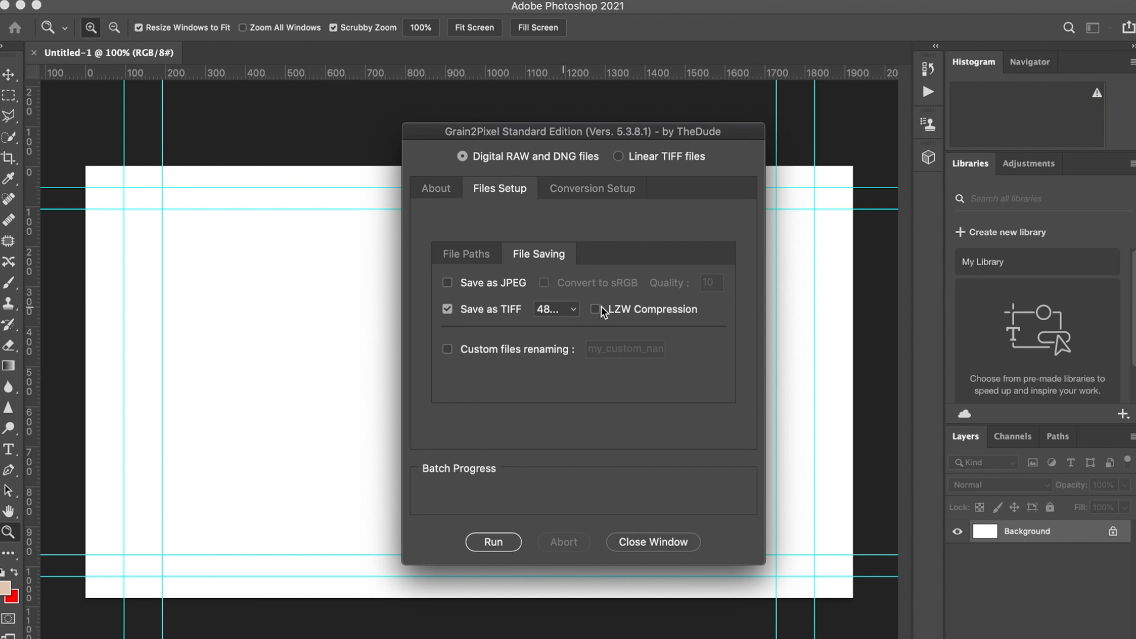
Run the batch in Linear TIFF mode, opening the A04A9311.CR3 scan as file 1 of 3.
left_click(465, 254)
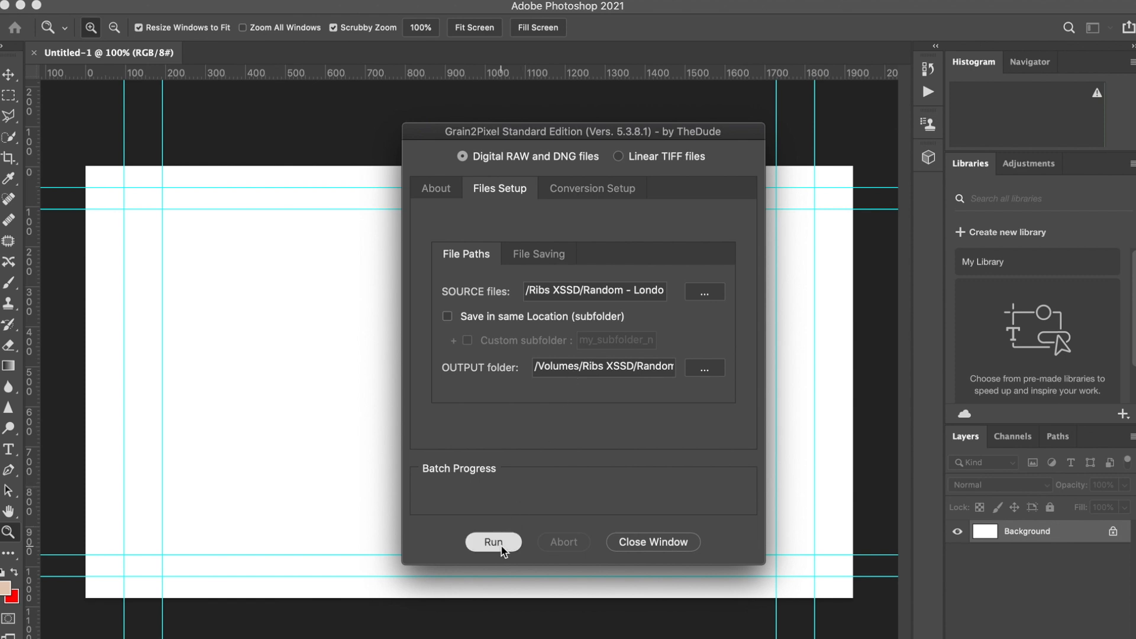
left_click(493, 543)
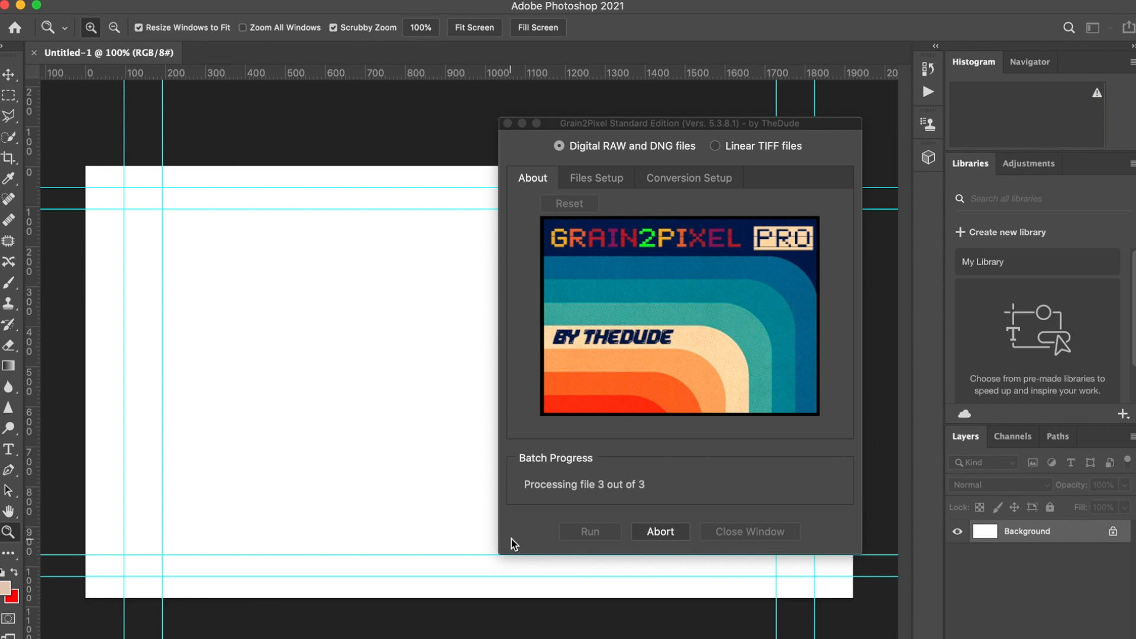
left_click(596, 177)
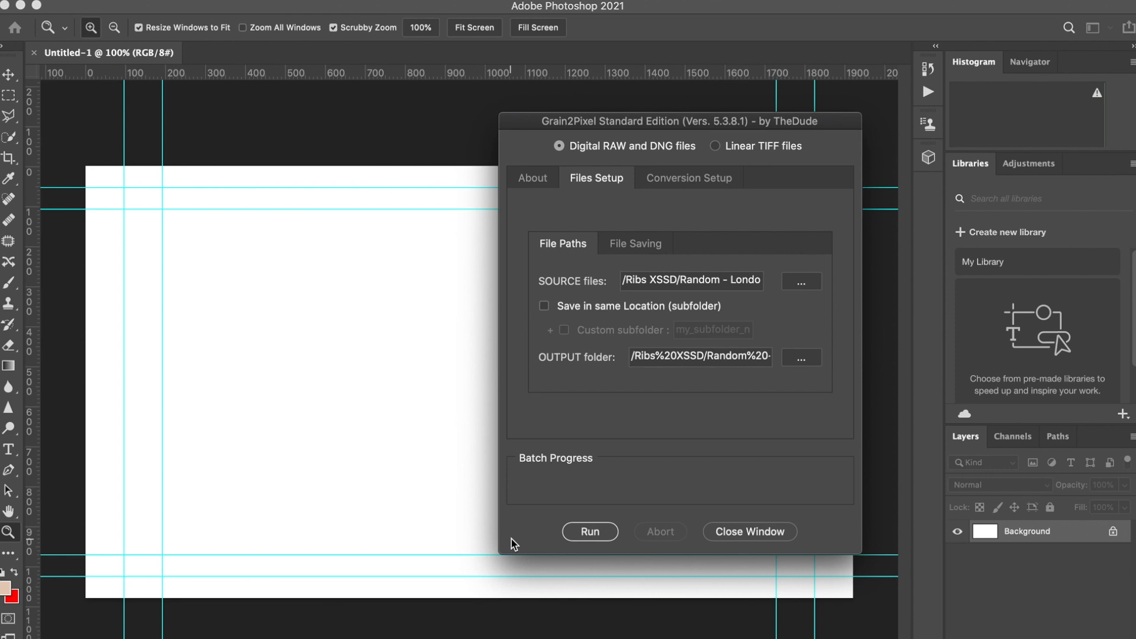
mouse_move(716, 177)
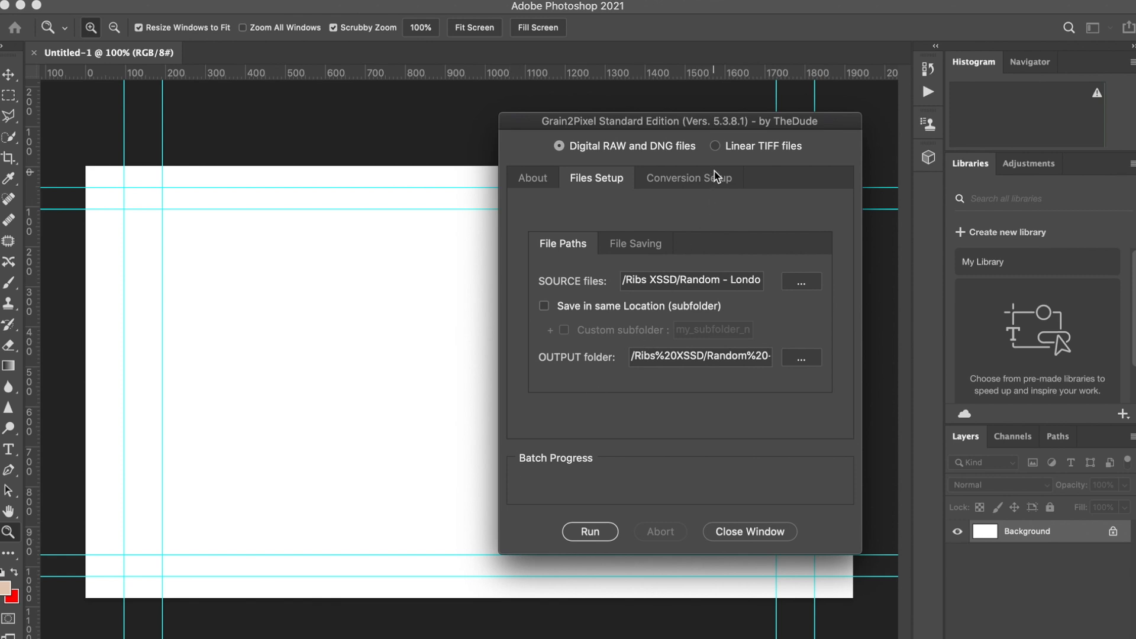
left_click(717, 145)
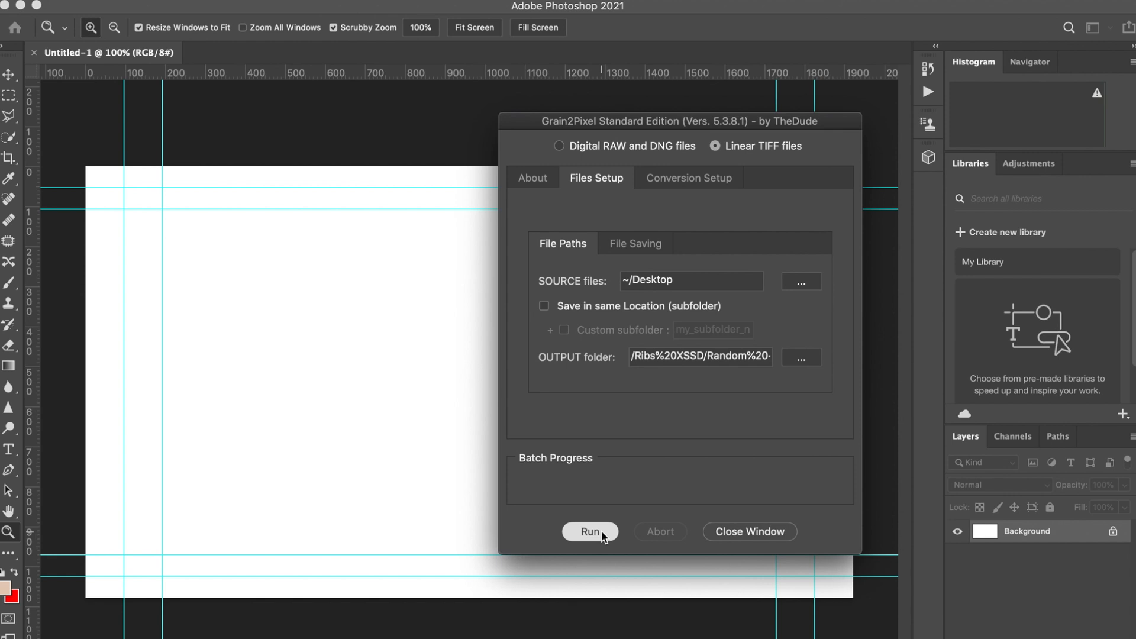
left_click(591, 532)
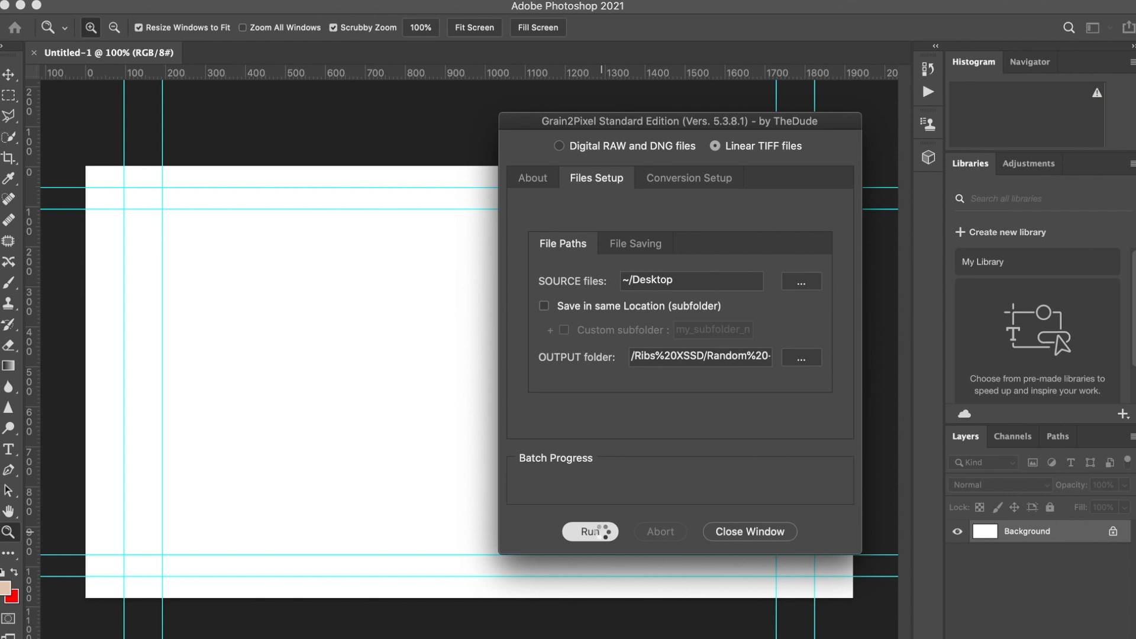
left_click(590, 532)
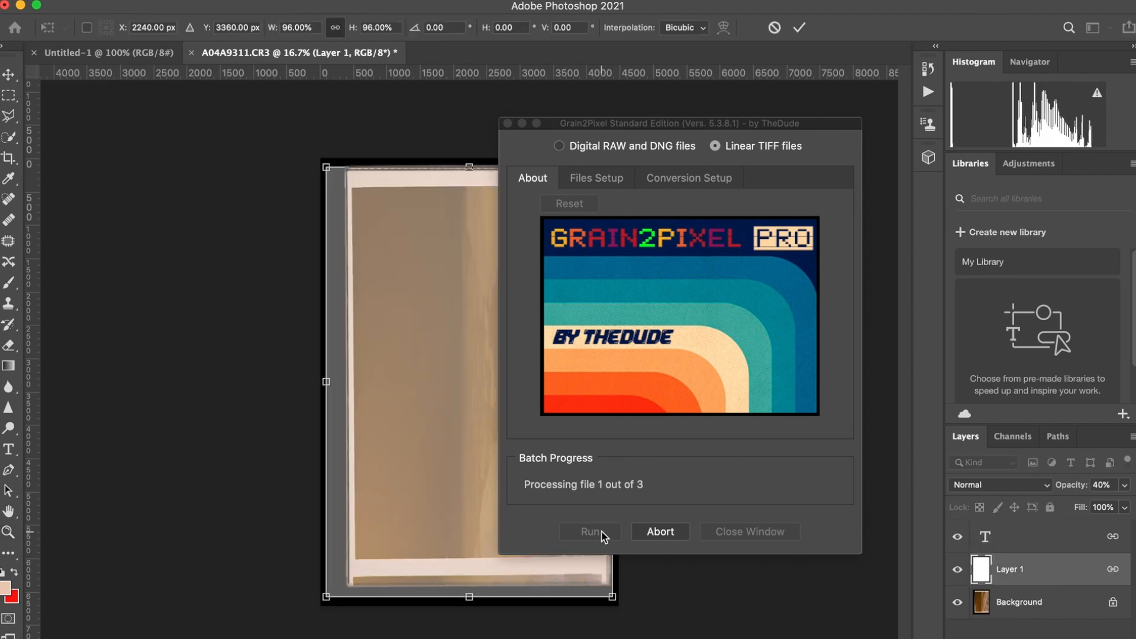
mouse_move(587, 172)
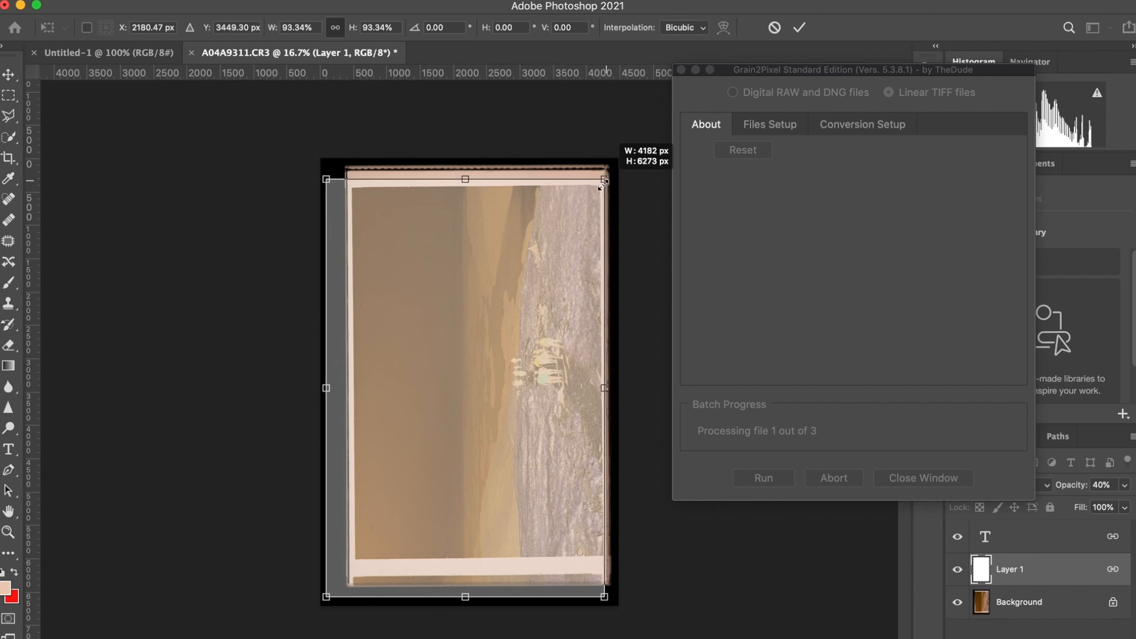
Fit the framing box to the film frame, tilting about -0.65°, and commit it.
left_click_drag(603, 180, 600, 187)
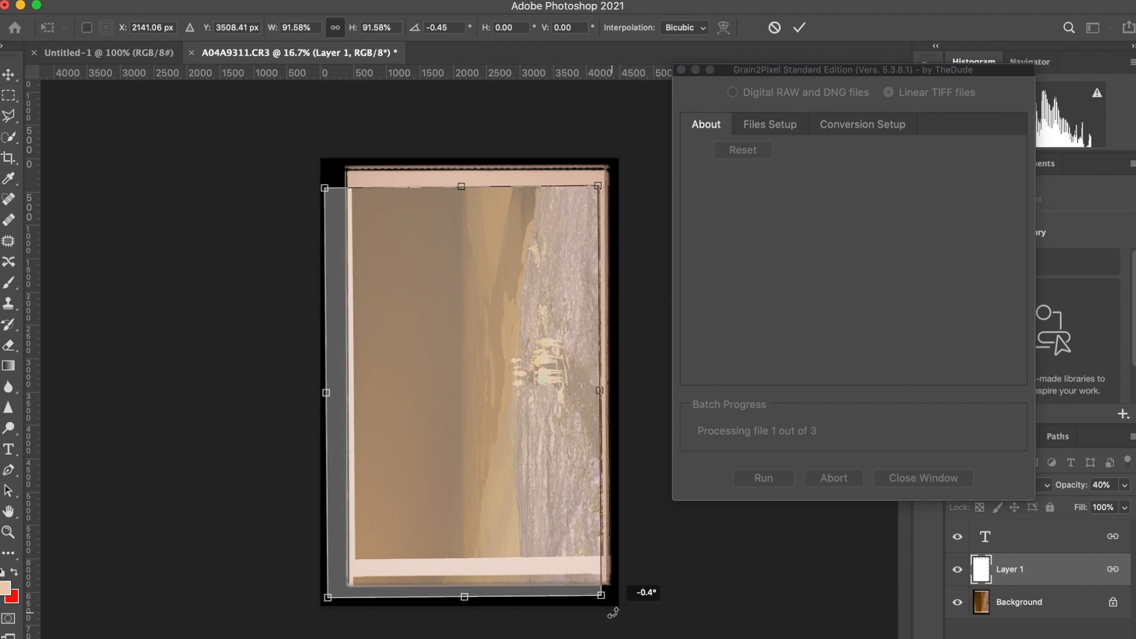
left_click_drag(600, 183, 604, 181)
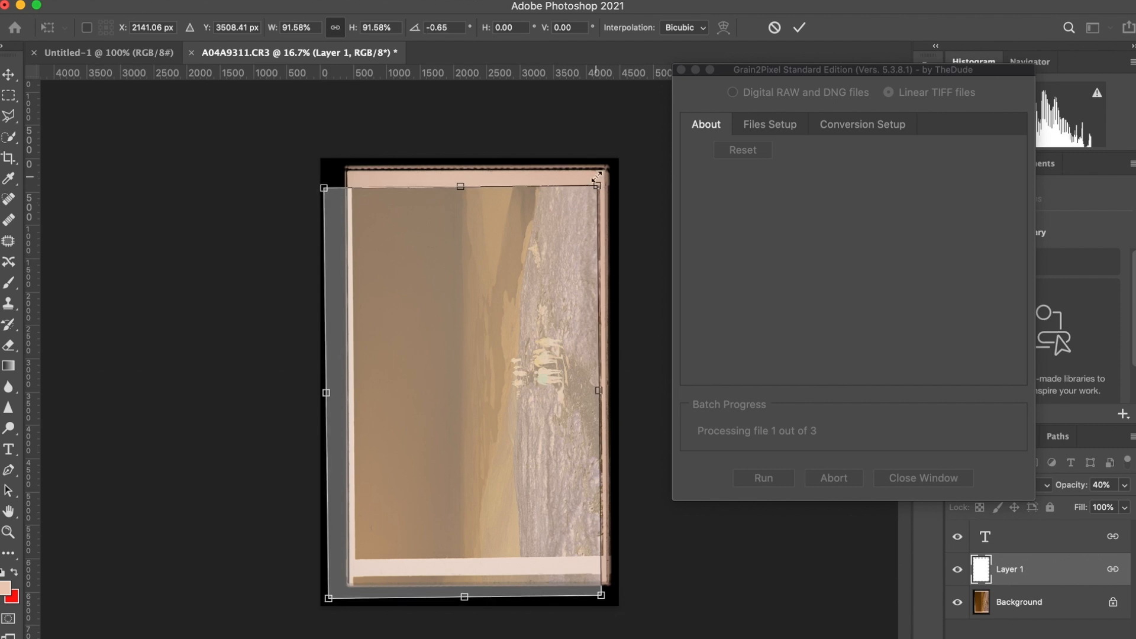
left_click_drag(596, 185, 600, 185)
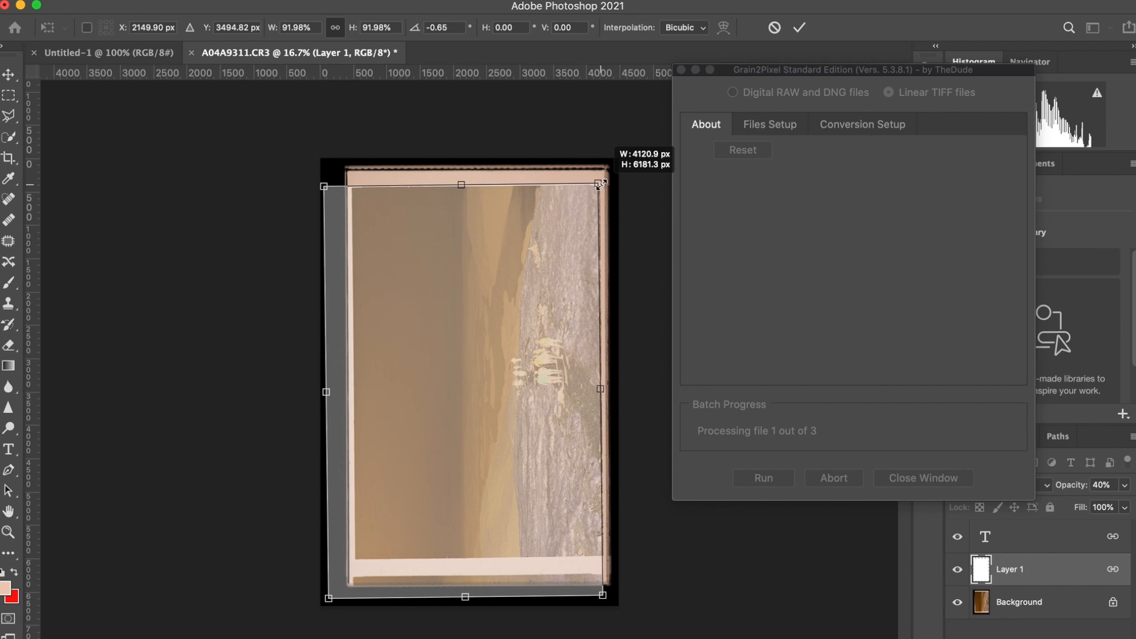
left_click_drag(602, 185, 601, 185)
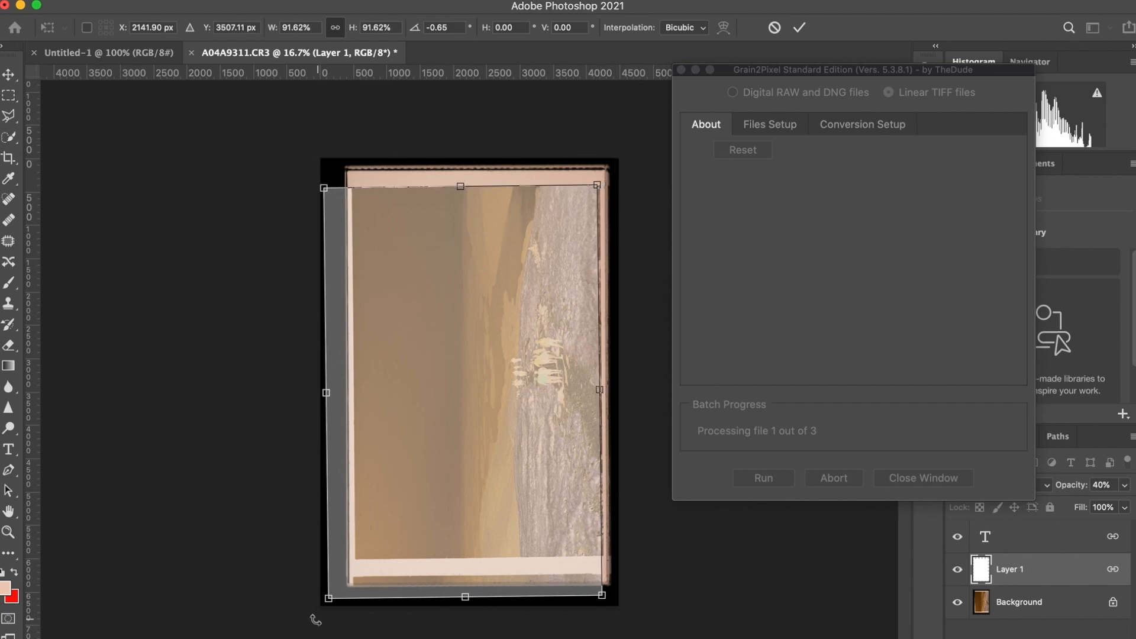
left_click_drag(328, 597, 356, 558)
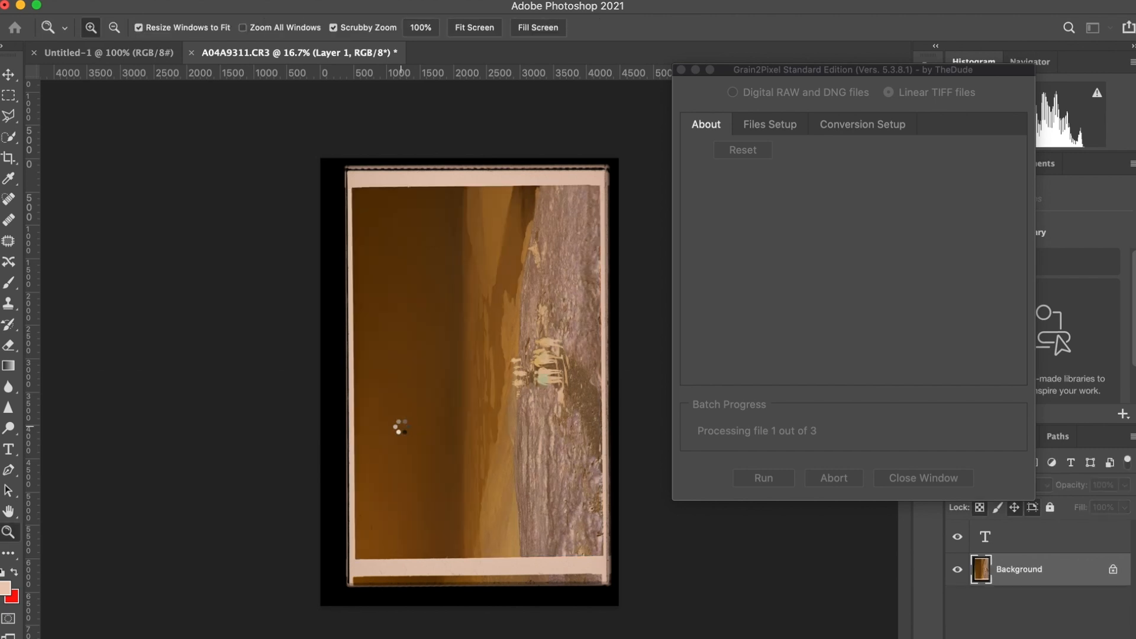
Accept the sampled film base value for the whole roll.
left_click(762, 478)
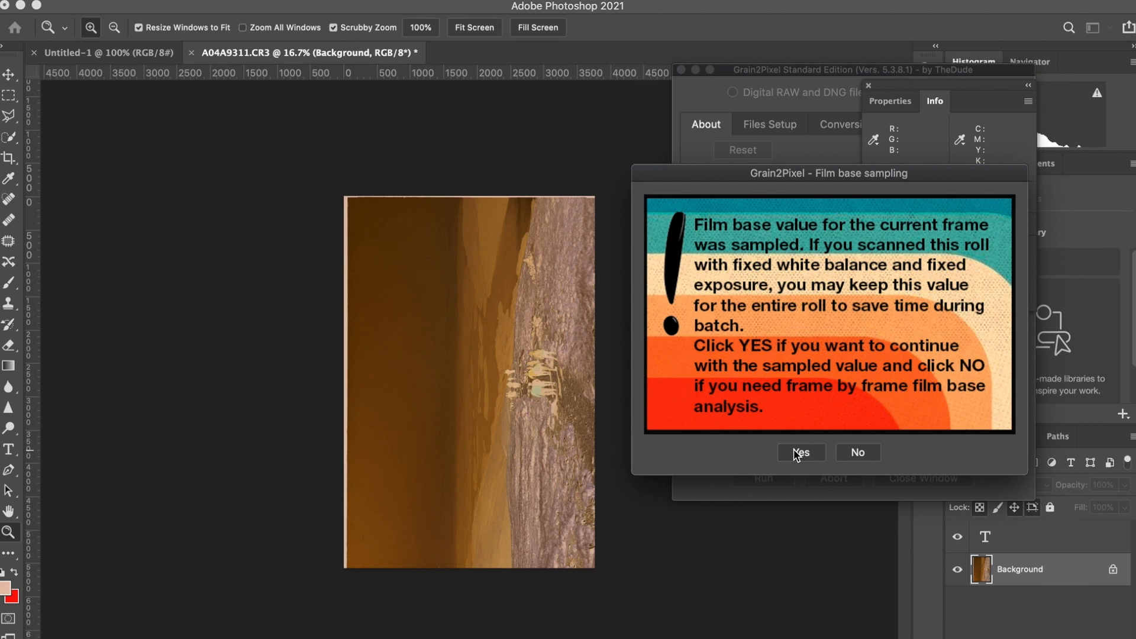
left_click(801, 452)
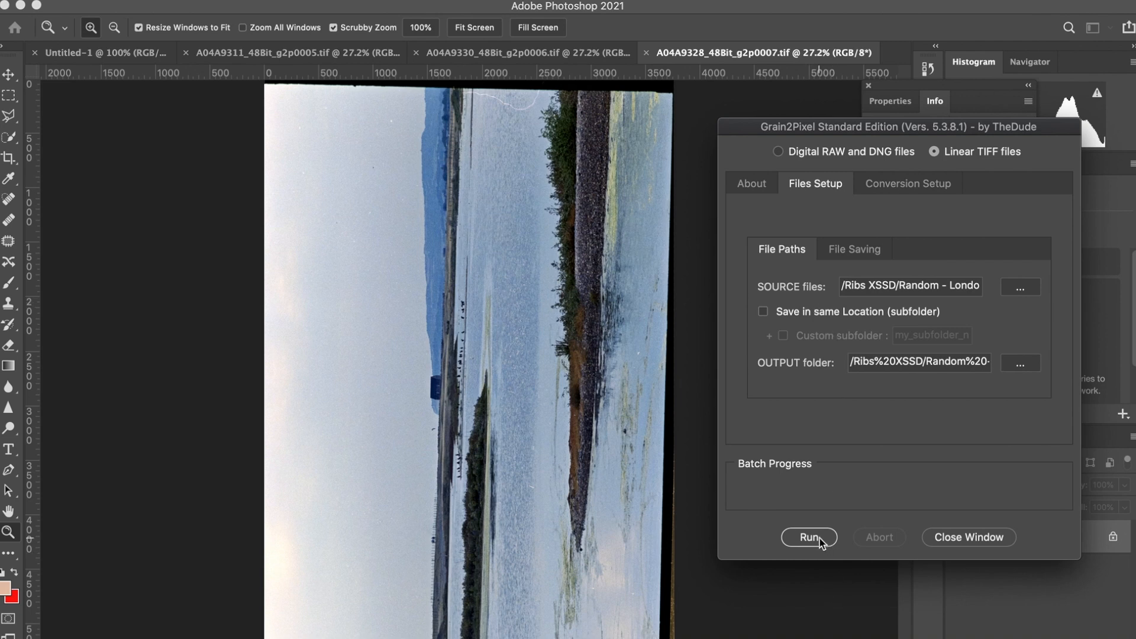
Move the Grain2Pixel converter window aside and close it.
left_click_drag(899, 127, 905, 139)
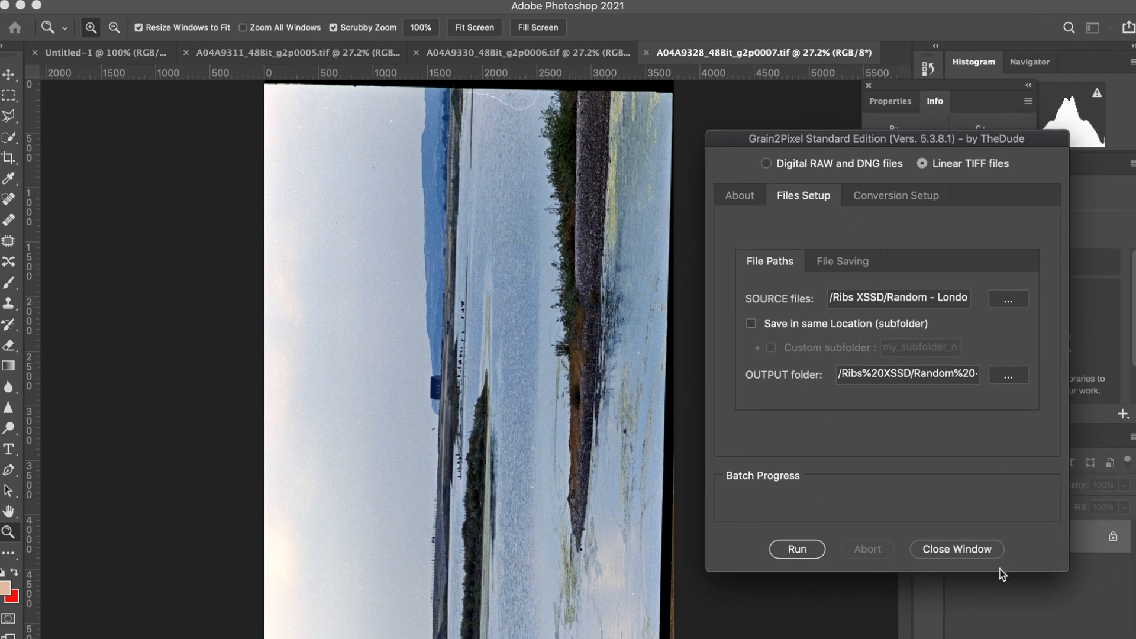
left_click(955, 549)
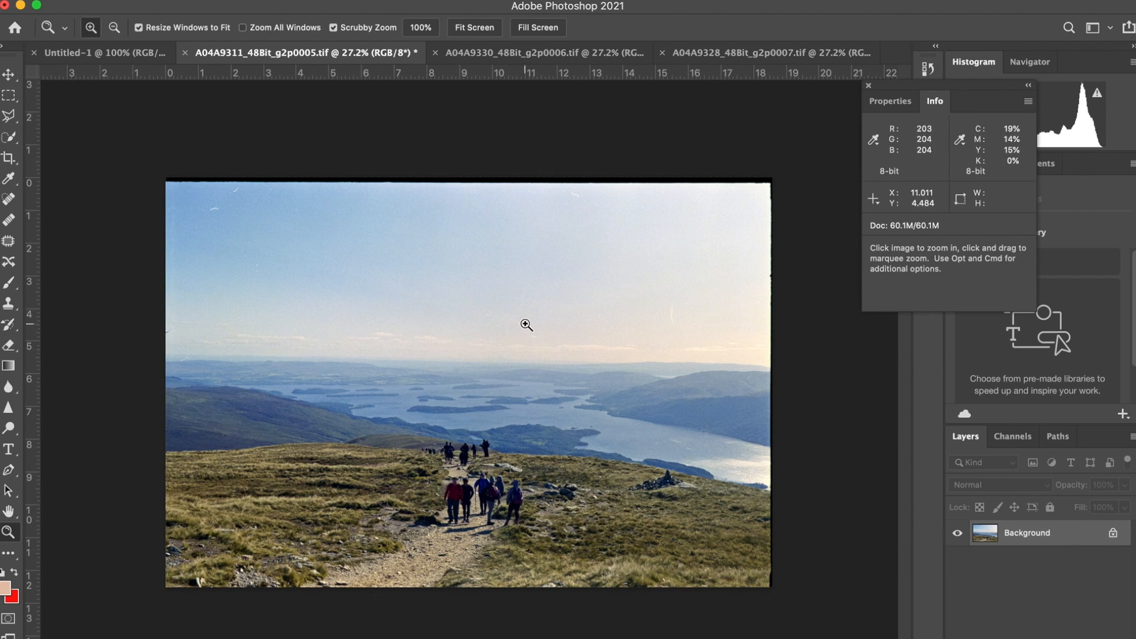
mouse_move(670, 358)
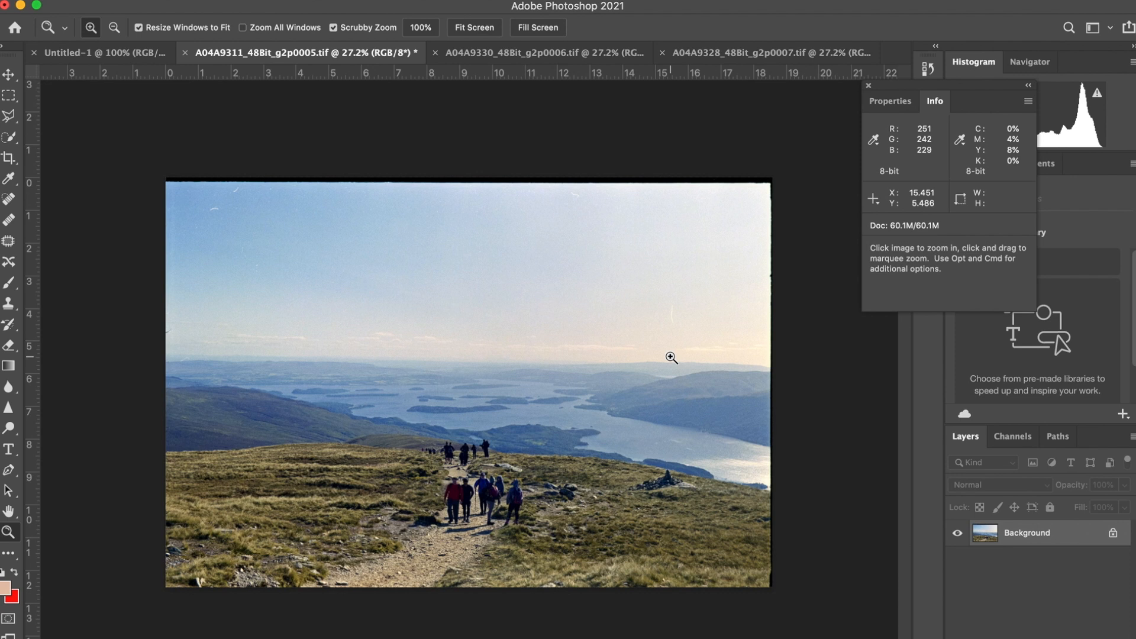
mouse_move(566, 397)
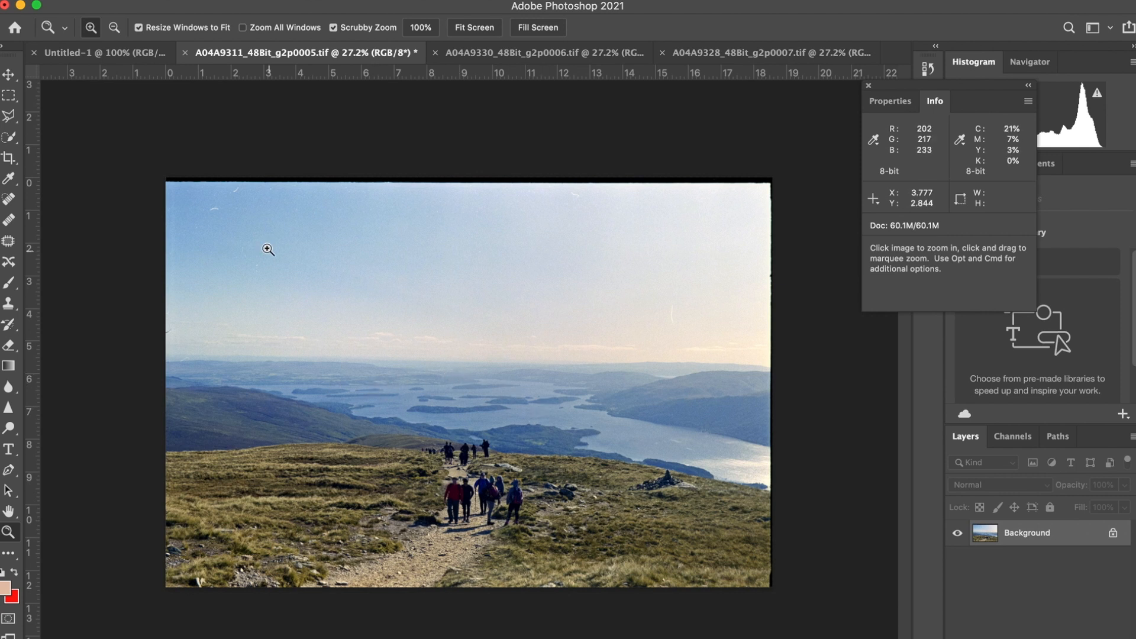
mouse_move(574, 385)
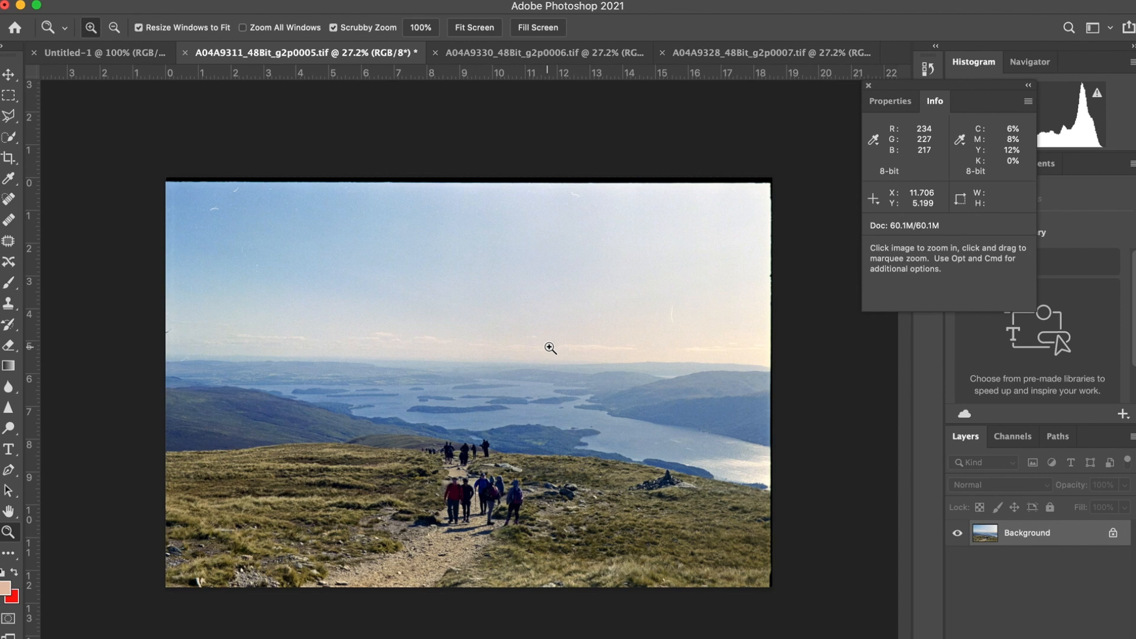
mouse_move(587, 479)
type("rot")
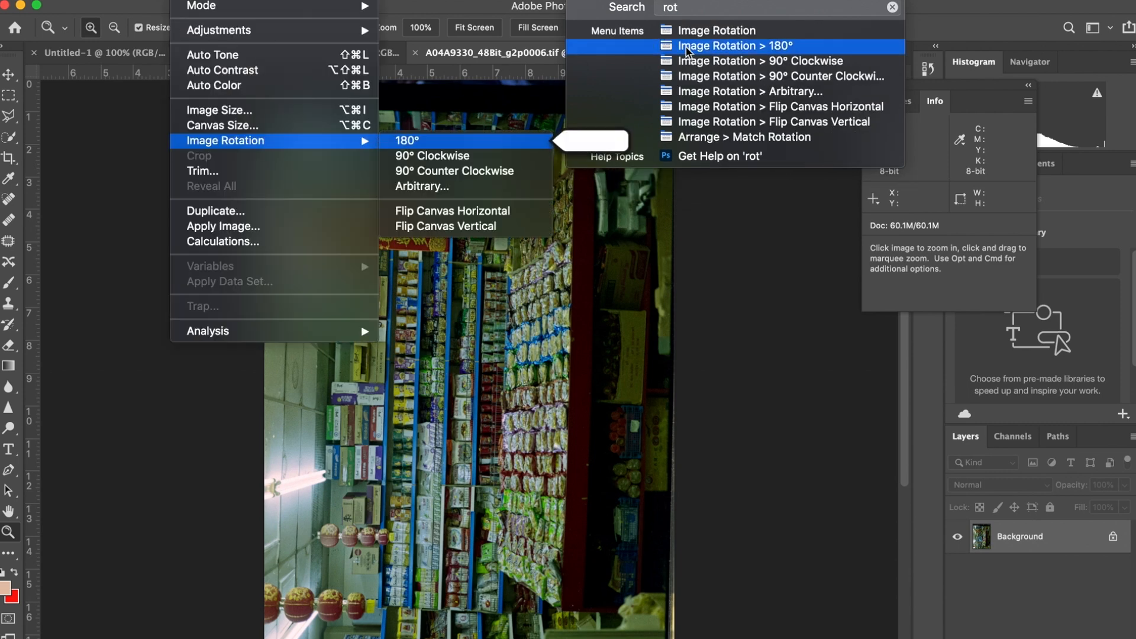
Rotate the sideways A04A9330 grocery shop image upright.
left_click(735, 46)
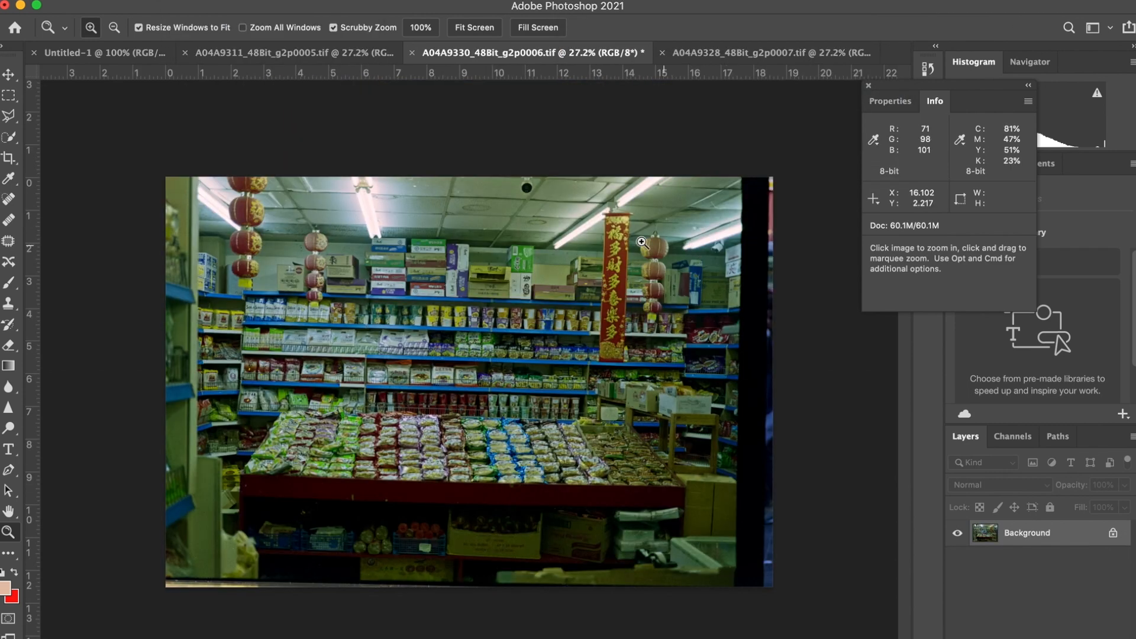
mouse_move(210, 343)
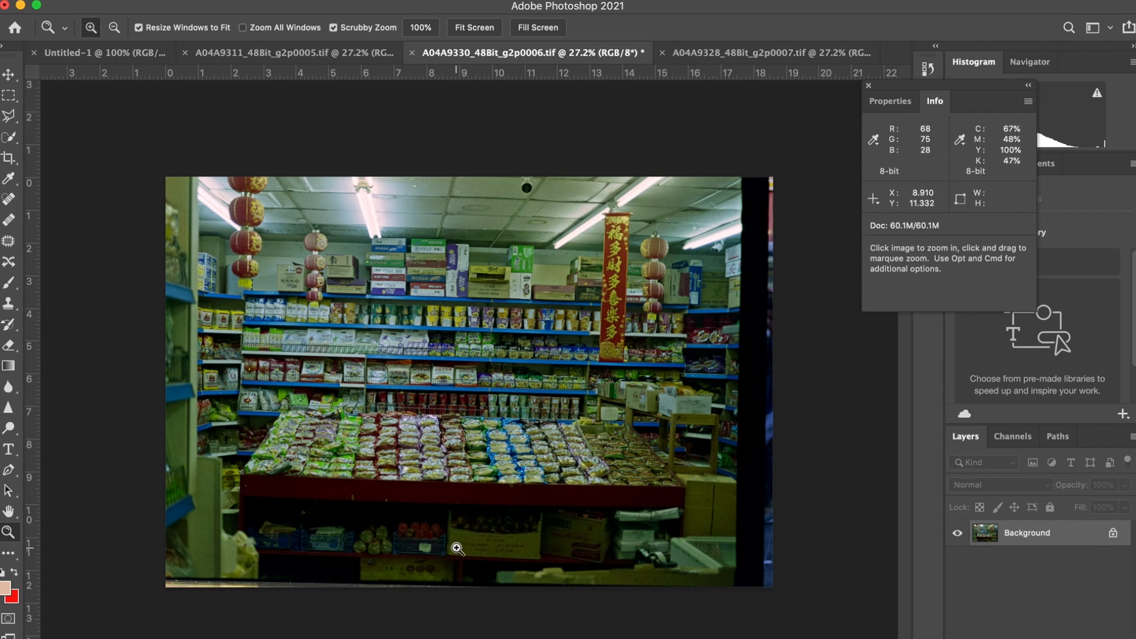
mouse_move(771, 210)
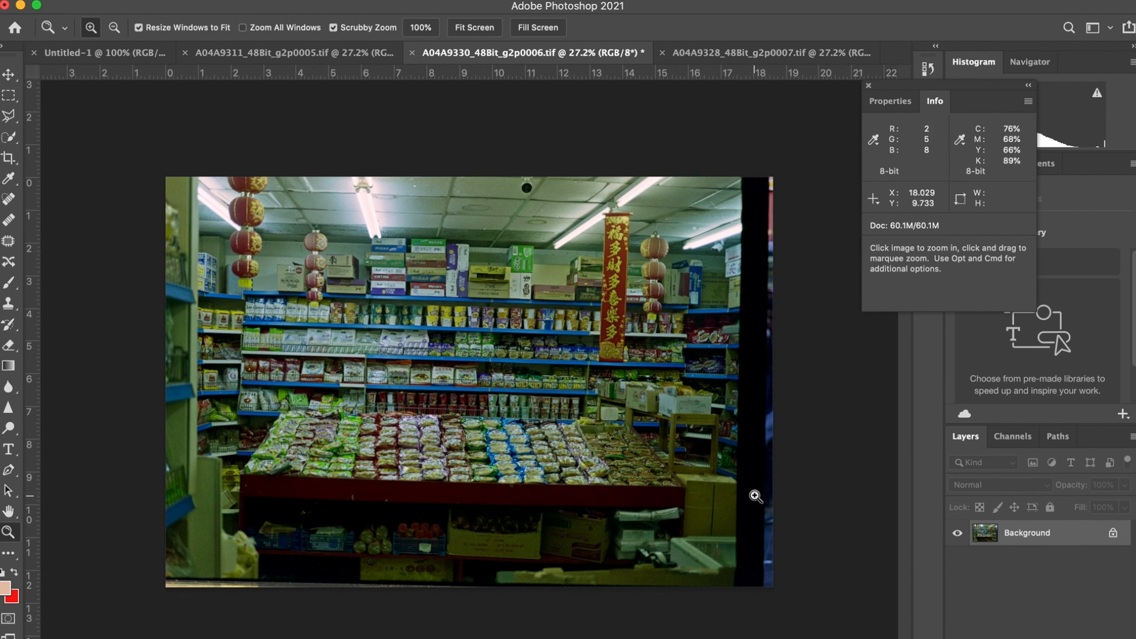
Switch to the A04A9328 waterside scan and search 'ro' in Help for Image Rotation.
left_click(754, 52)
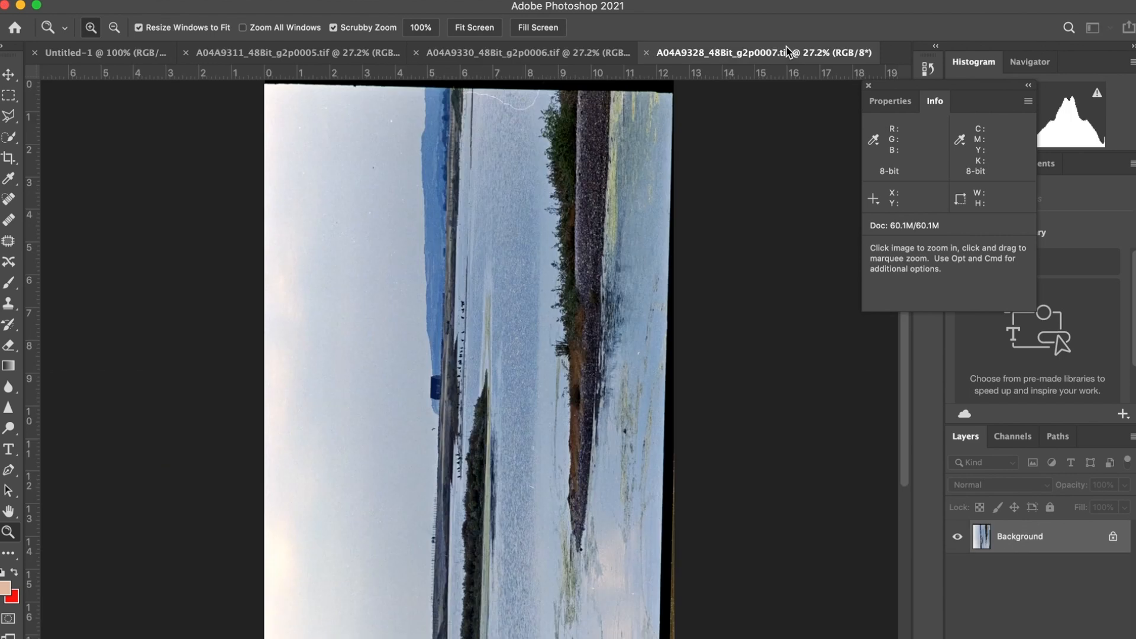
type("ro")
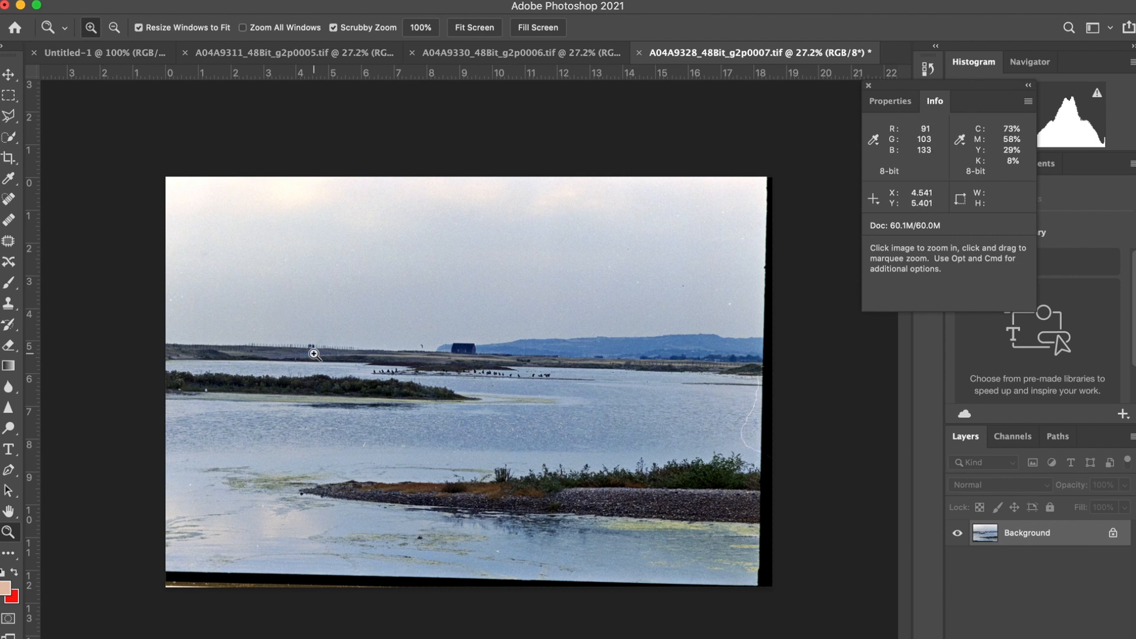
mouse_move(279, 212)
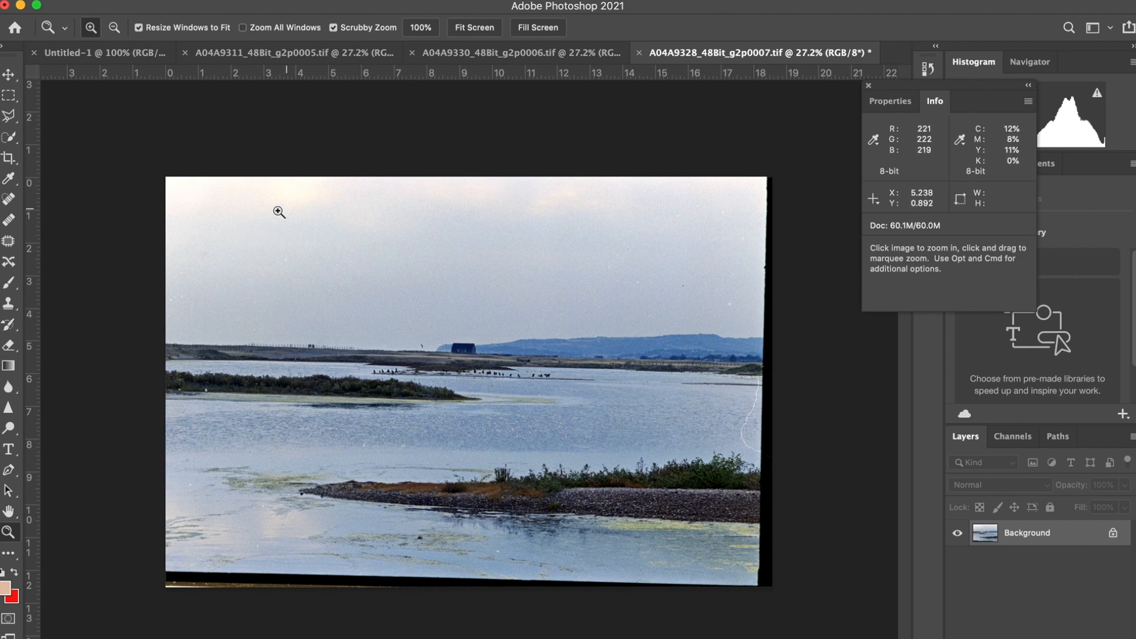
mouse_move(293, 215)
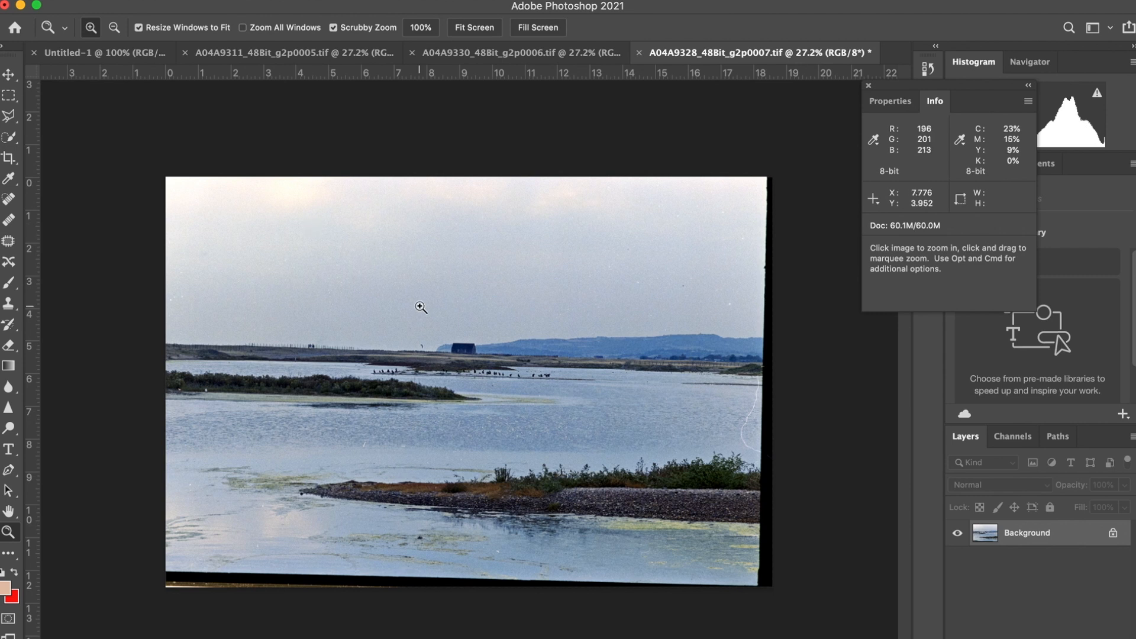
mouse_move(587, 351)
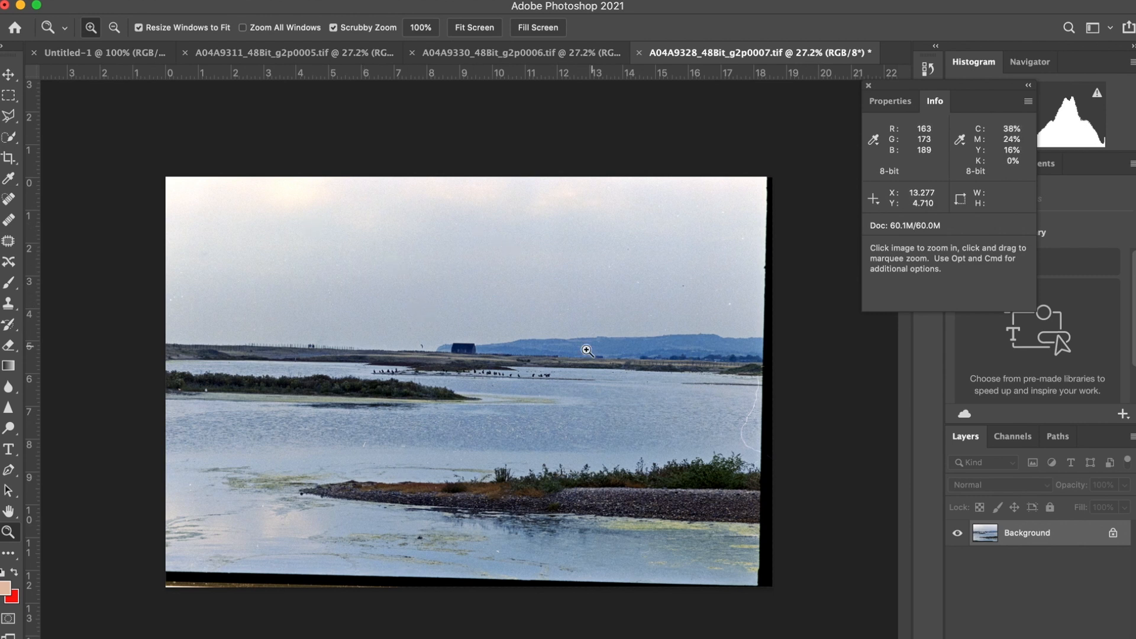
mouse_move(290, 210)
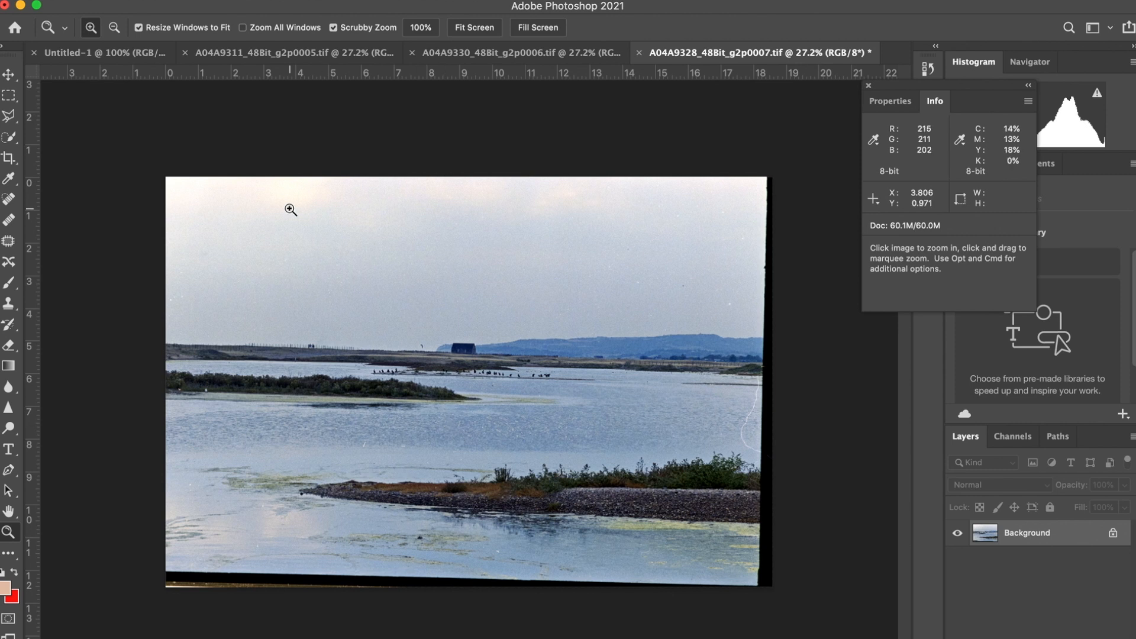
mouse_move(455, 206)
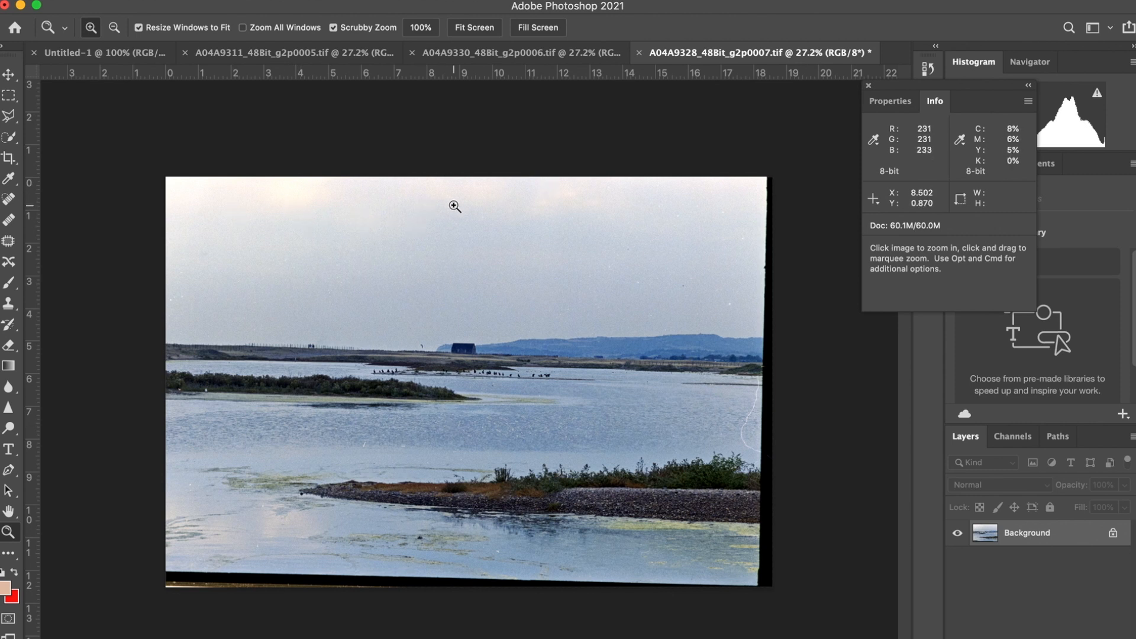
mouse_move(520, 303)
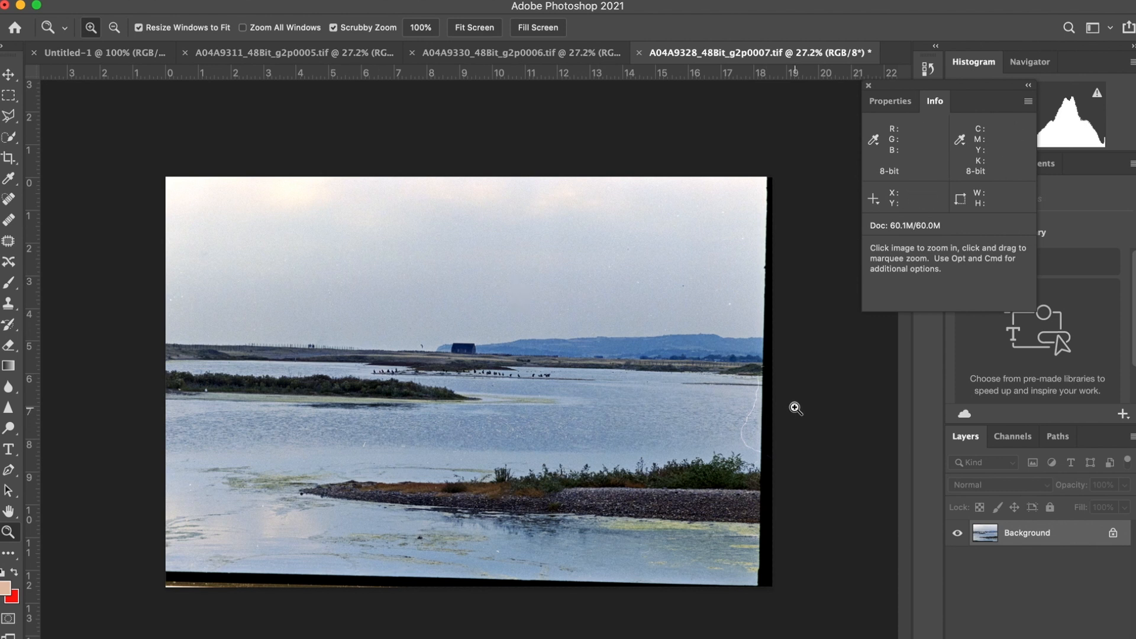
mouse_move(267, 571)
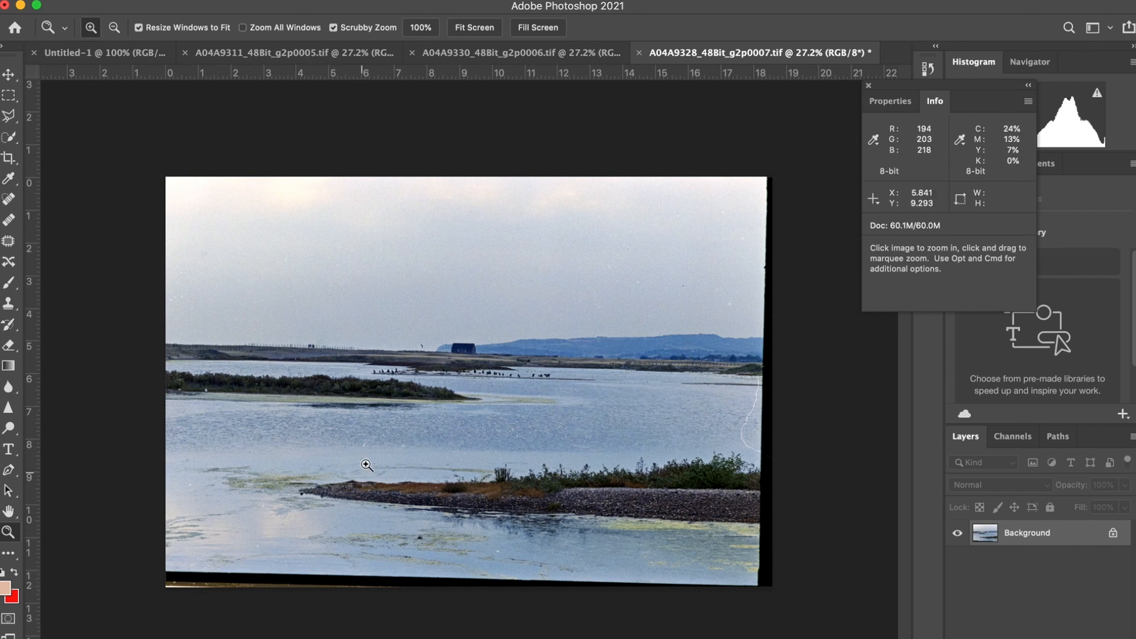
mouse_move(300, 383)
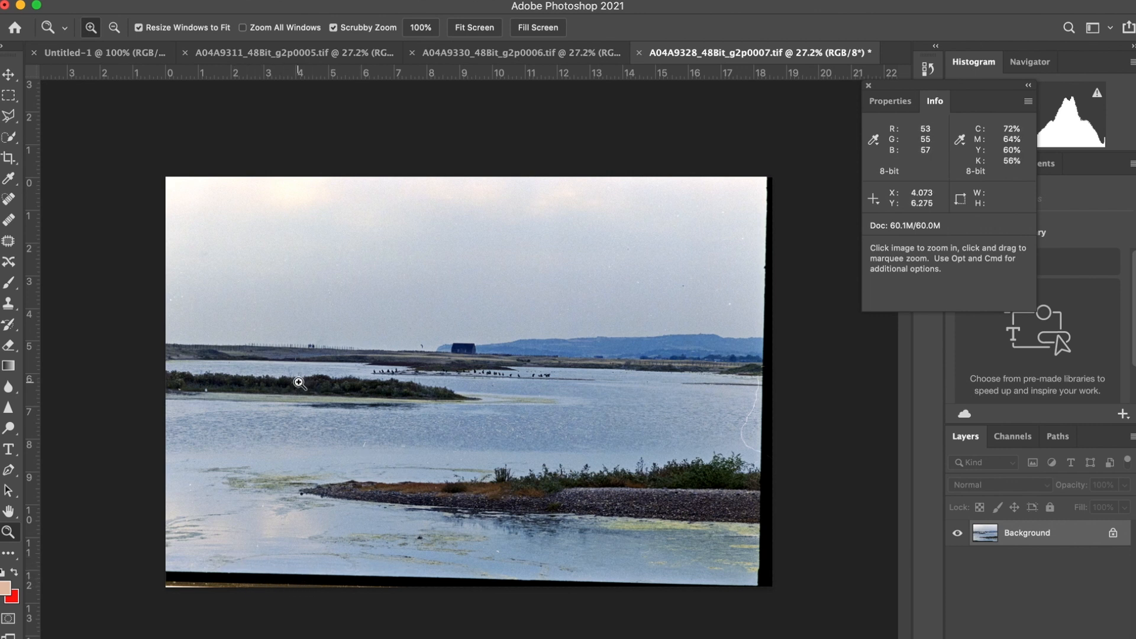
mouse_move(210, 580)
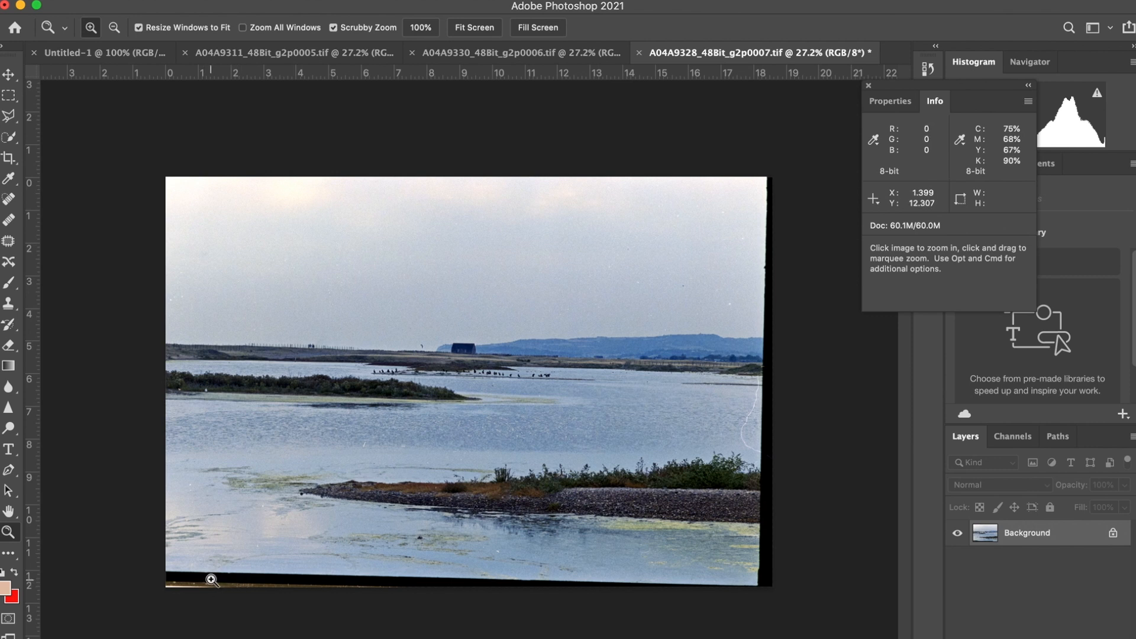
mouse_move(586, 409)
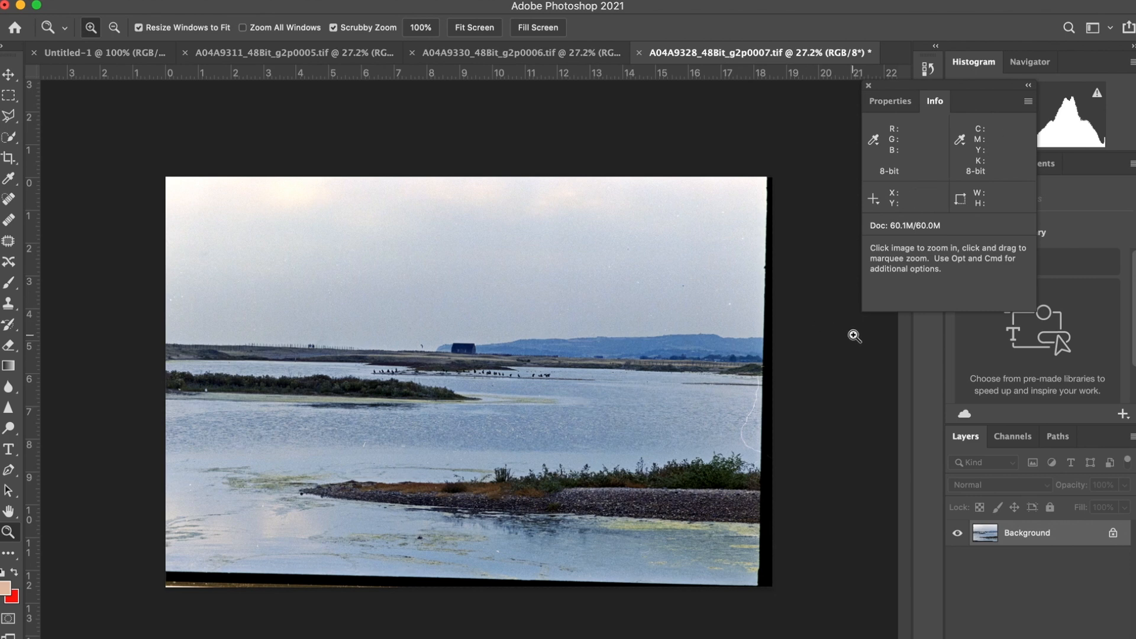
Review the grocery shop, mountain trail and waterside scans, ending on A04A9311.
left_click(508, 52)
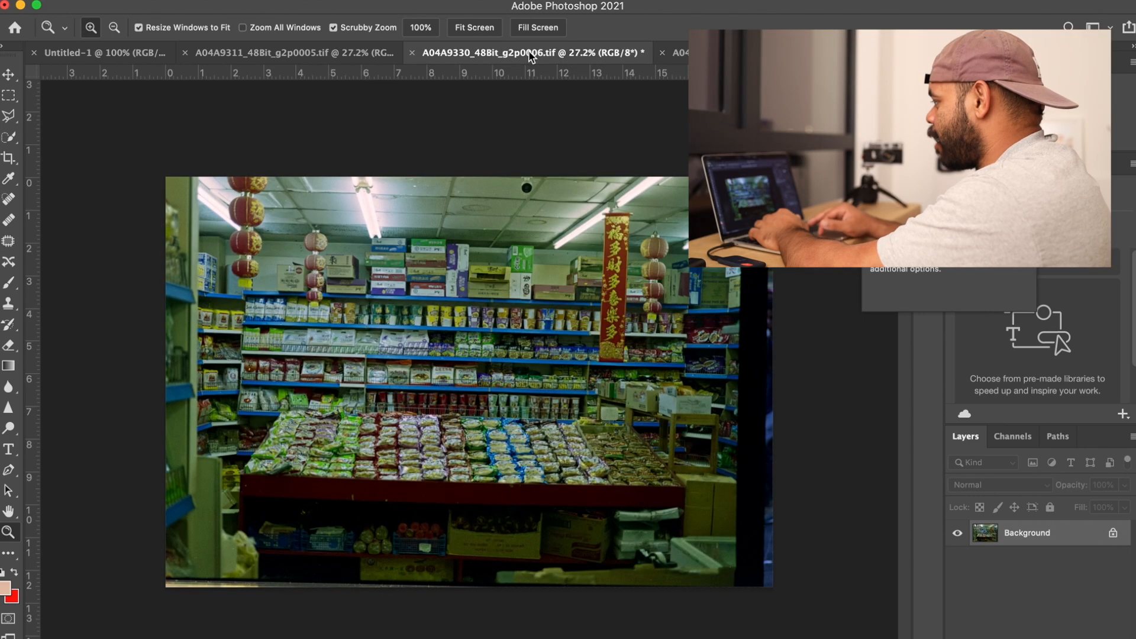
left_click(290, 52)
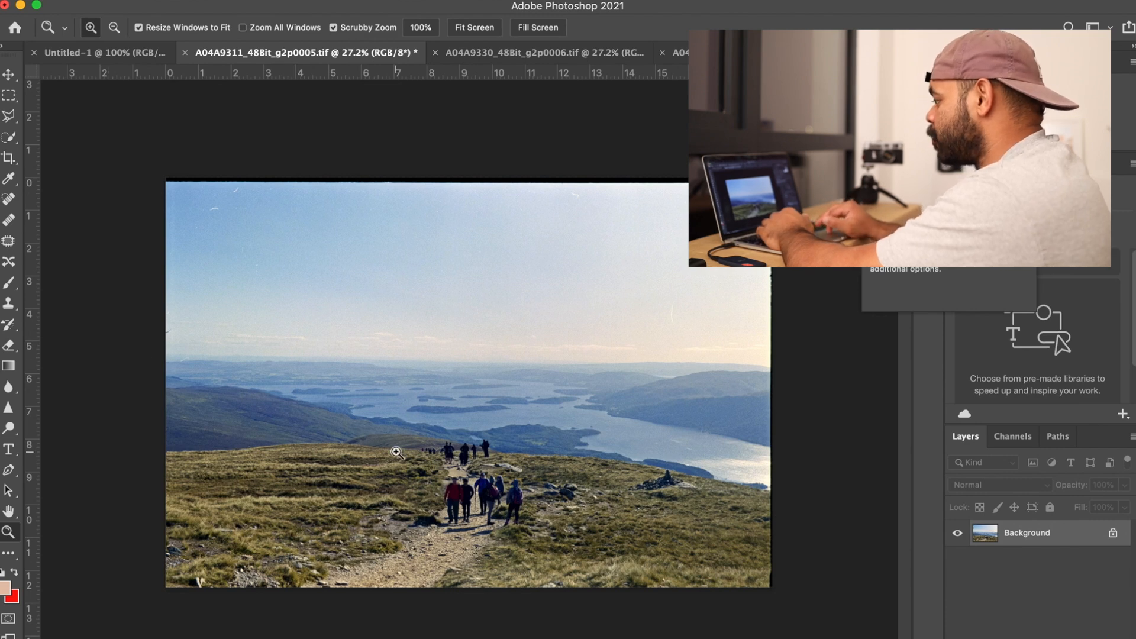
mouse_move(438, 76)
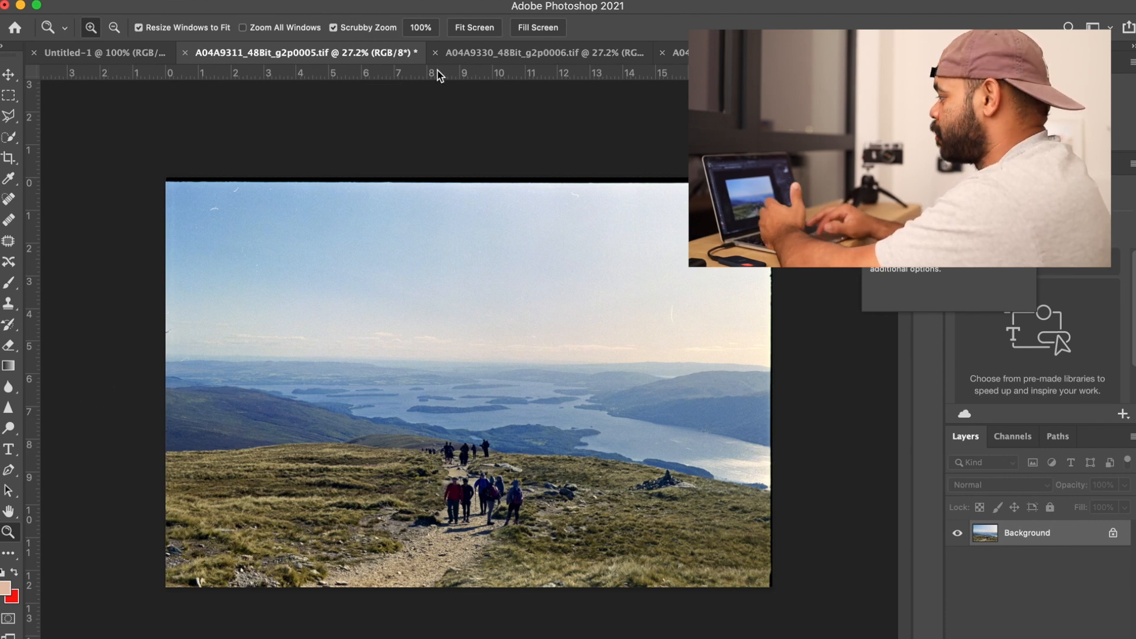
left_click(522, 52)
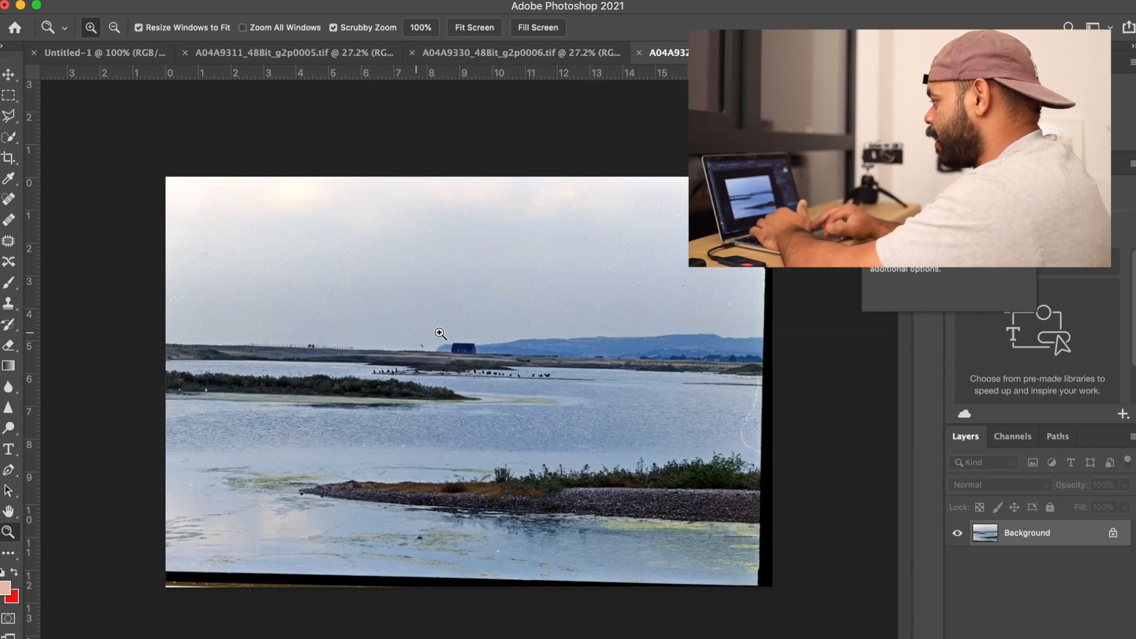
left_click(289, 52)
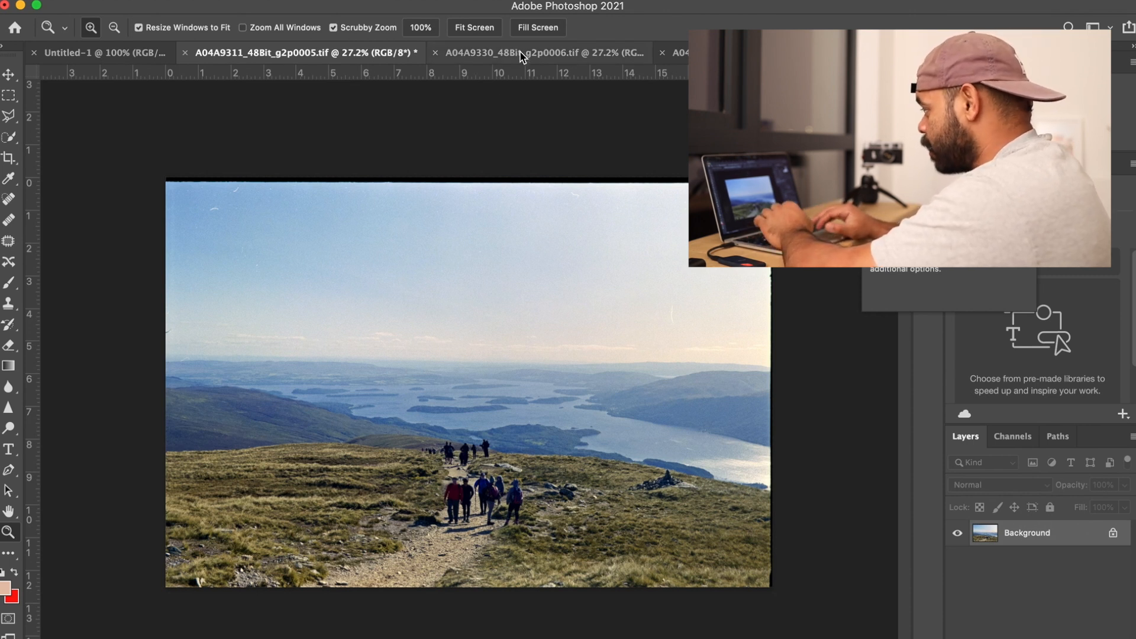
mouse_move(520, 128)
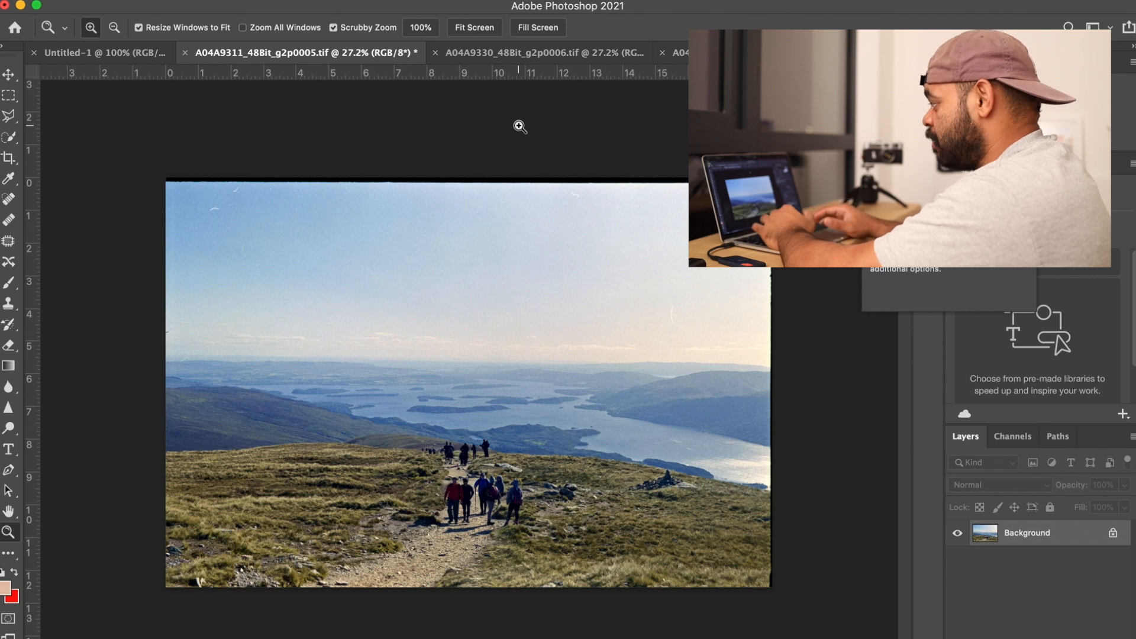